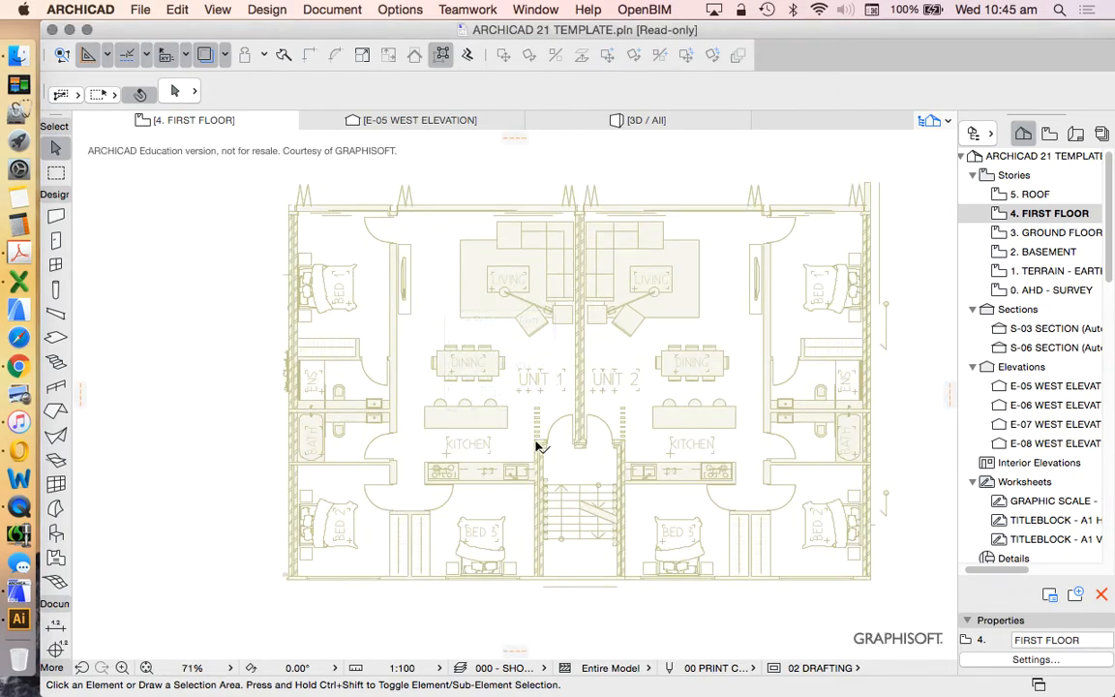
mouse_move(56, 215)
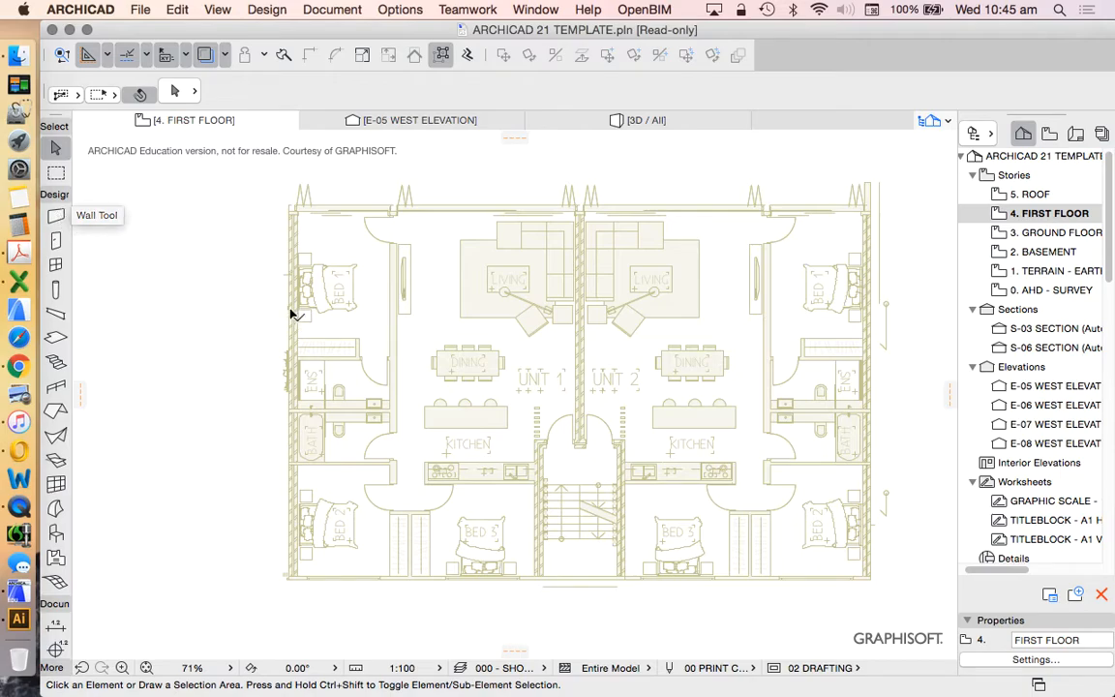
mouse_move(620, 337)
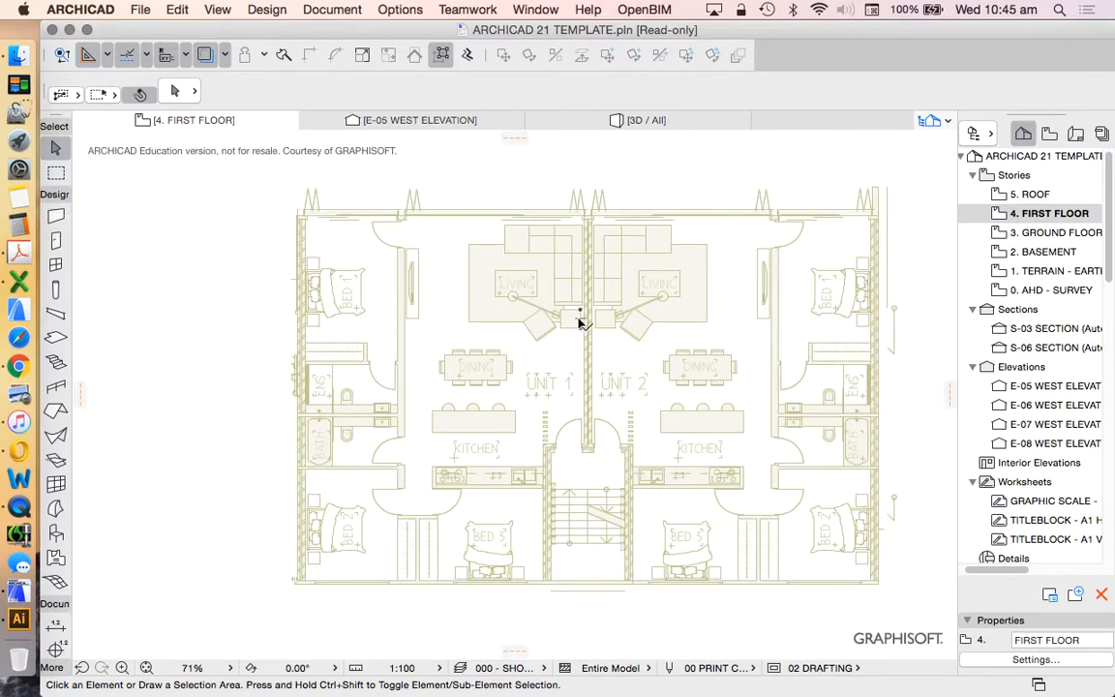
mouse_move(612, 188)
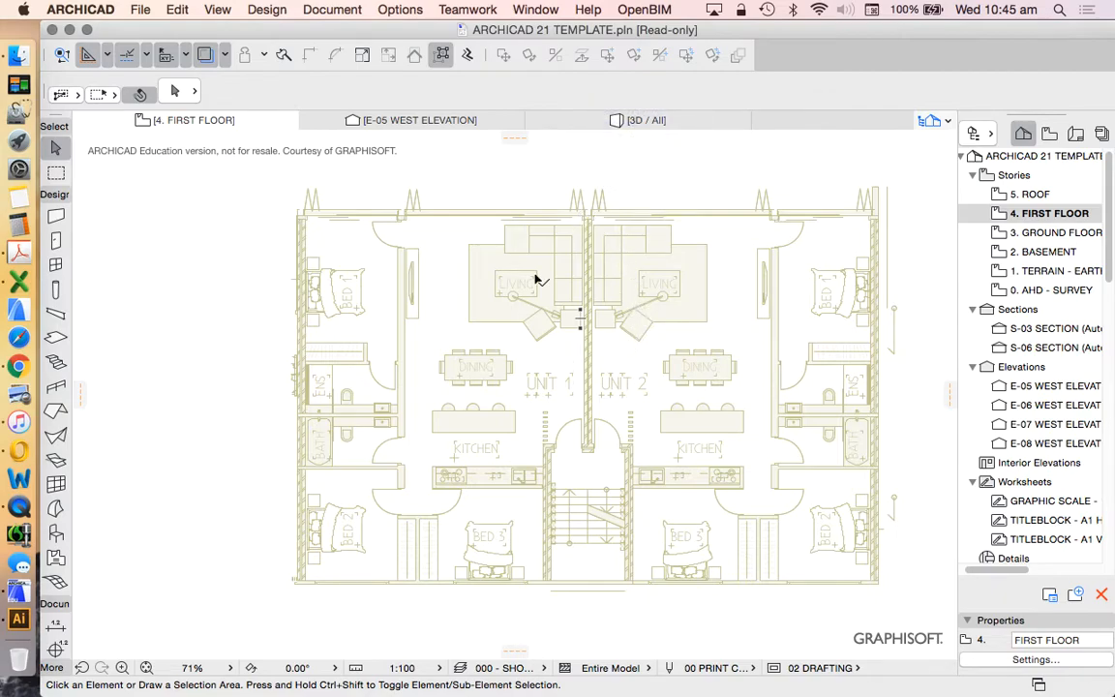
mouse_move(583, 259)
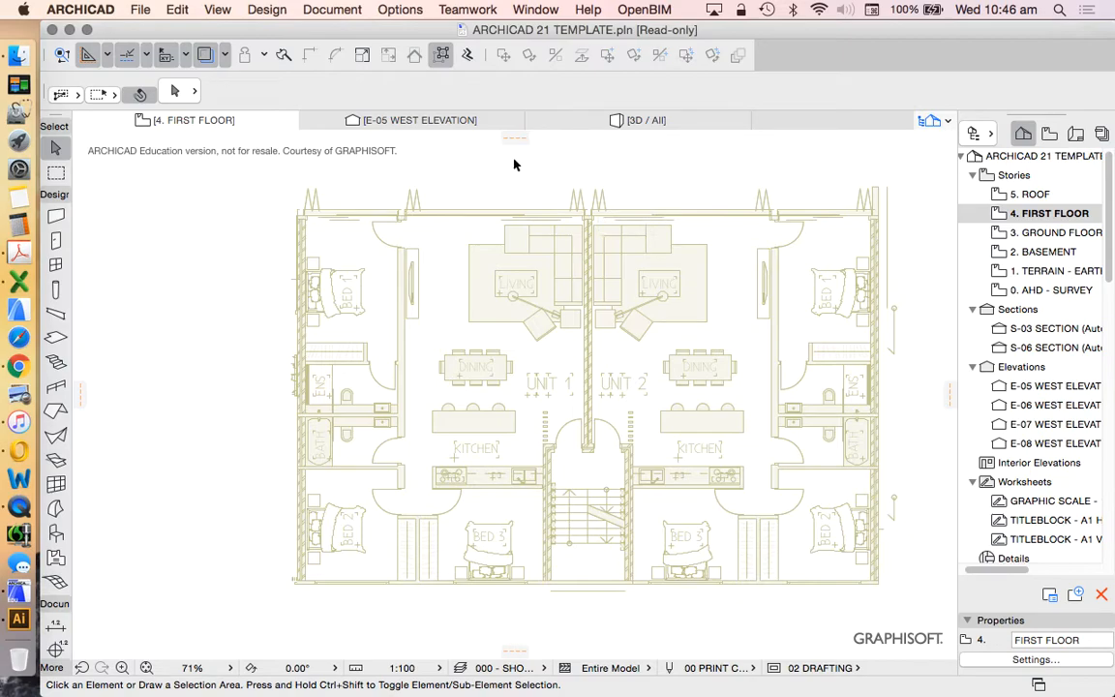
mouse_move(656, 414)
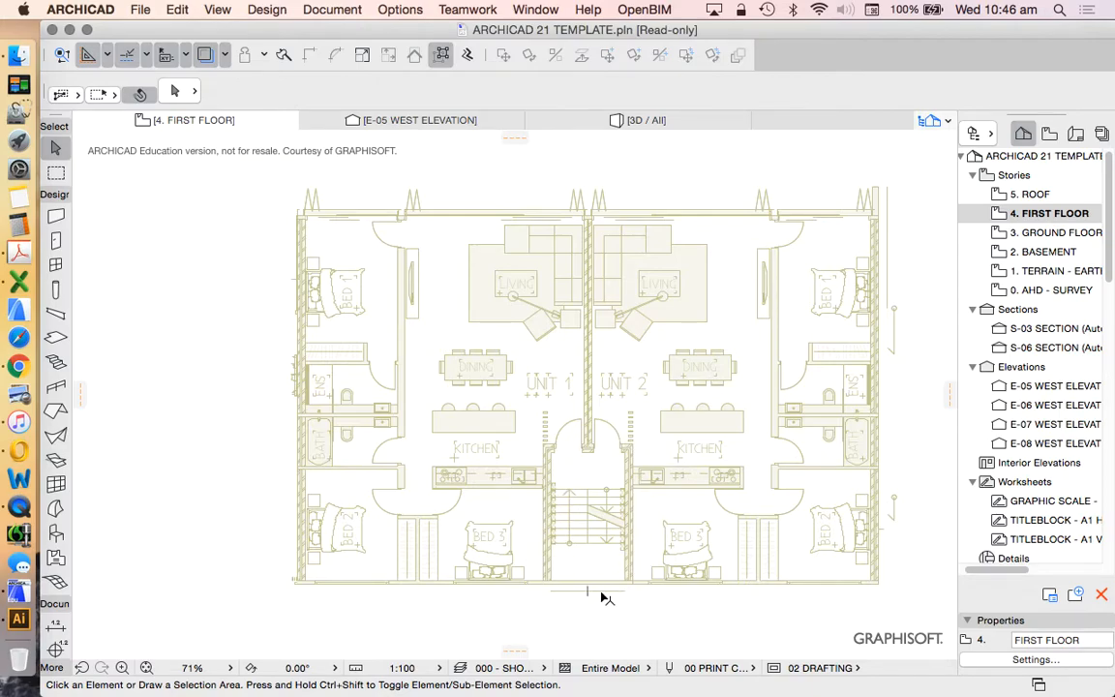
mouse_move(496, 430)
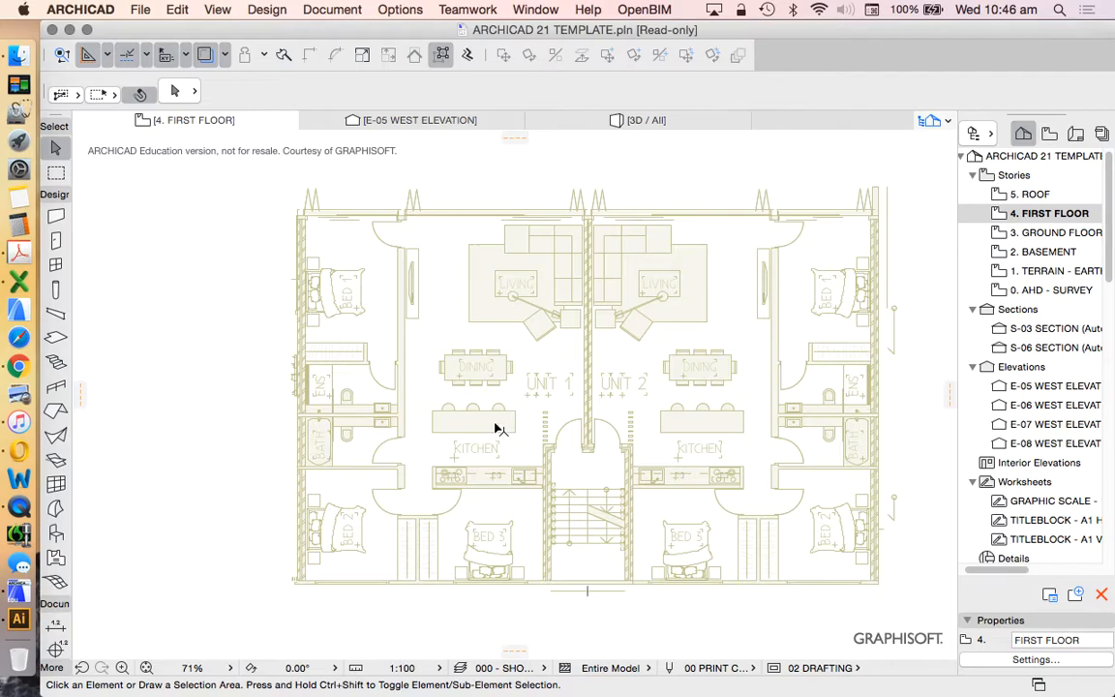
mouse_move(538, 422)
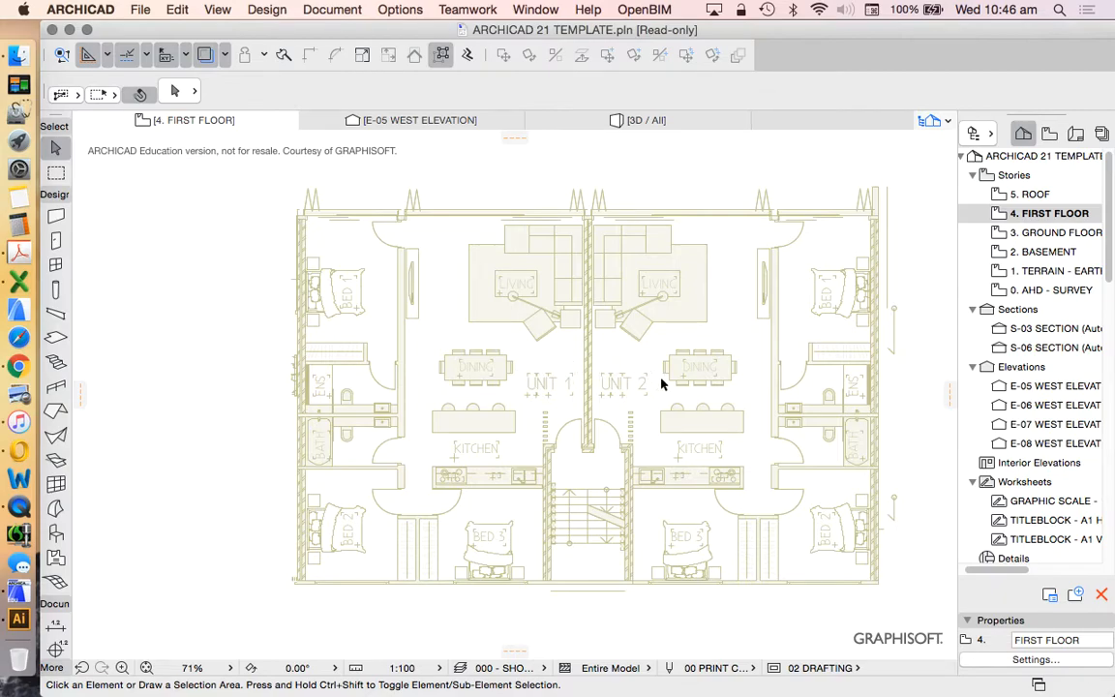
mouse_move(574, 393)
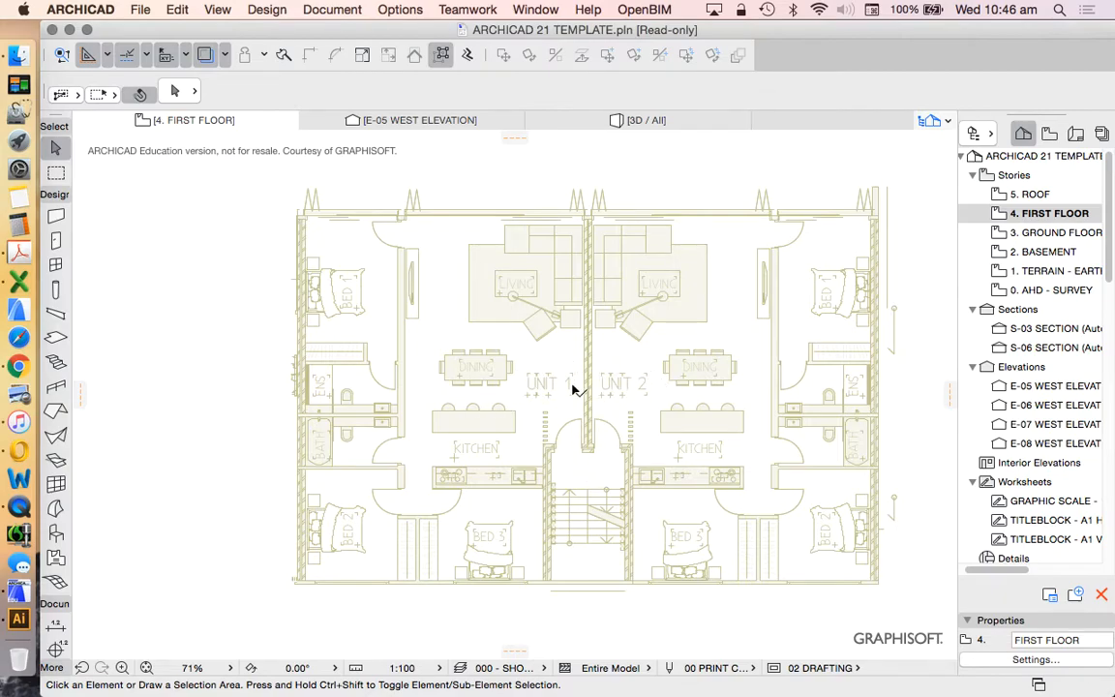
mouse_move(523, 348)
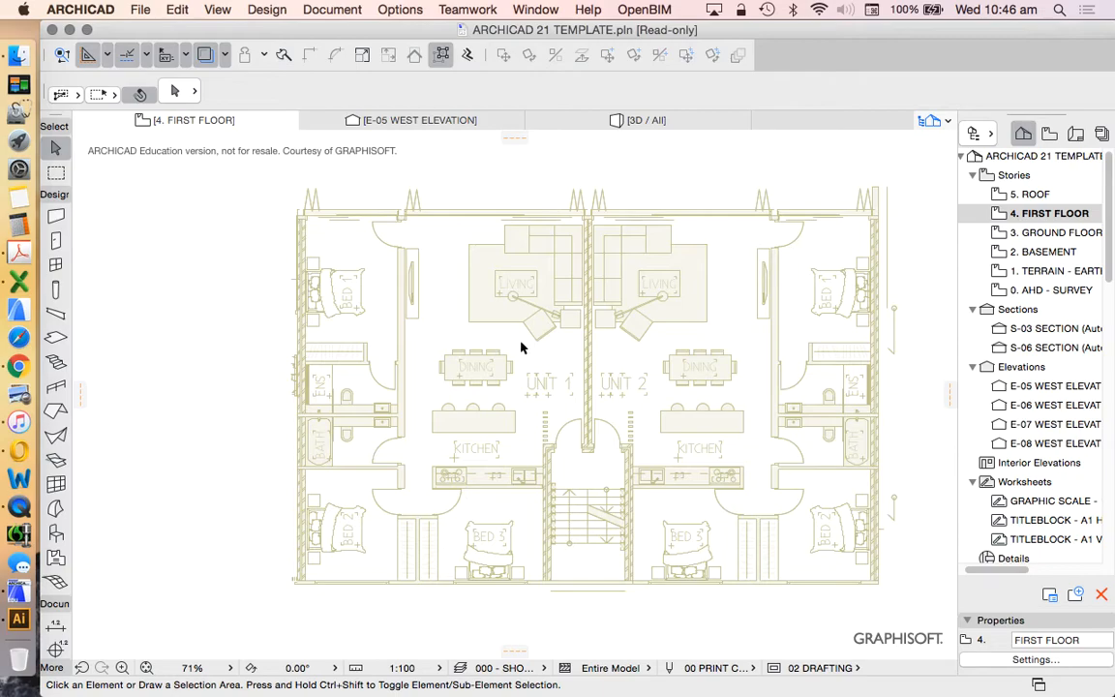
mouse_move(430, 348)
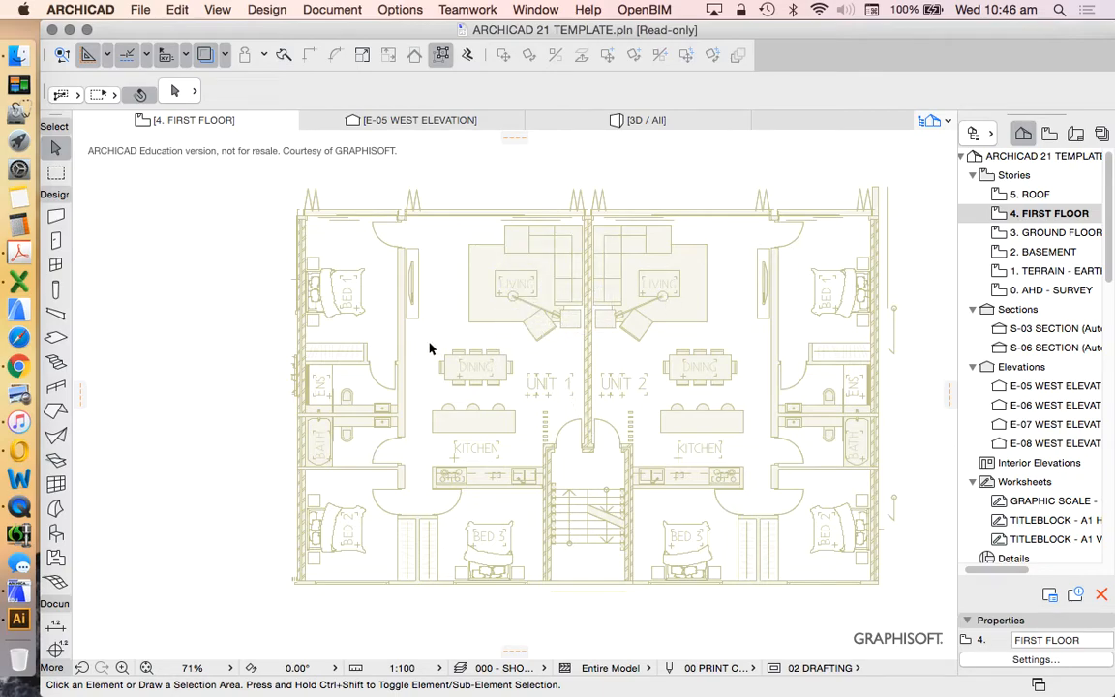
mouse_move(553, 337)
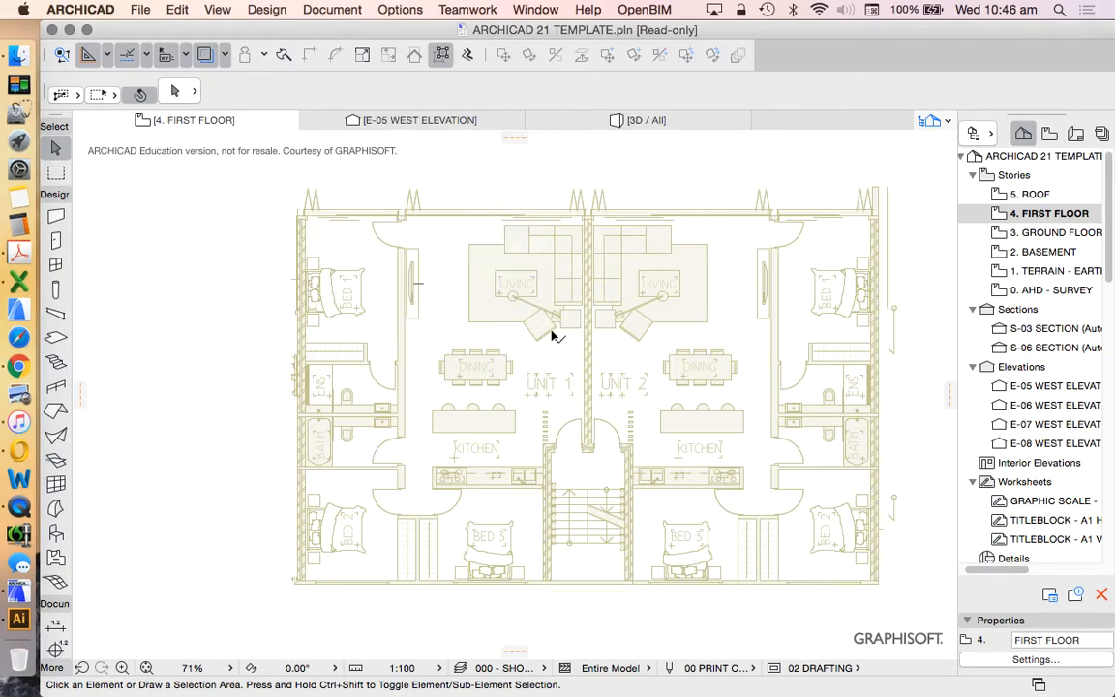
mouse_move(310, 238)
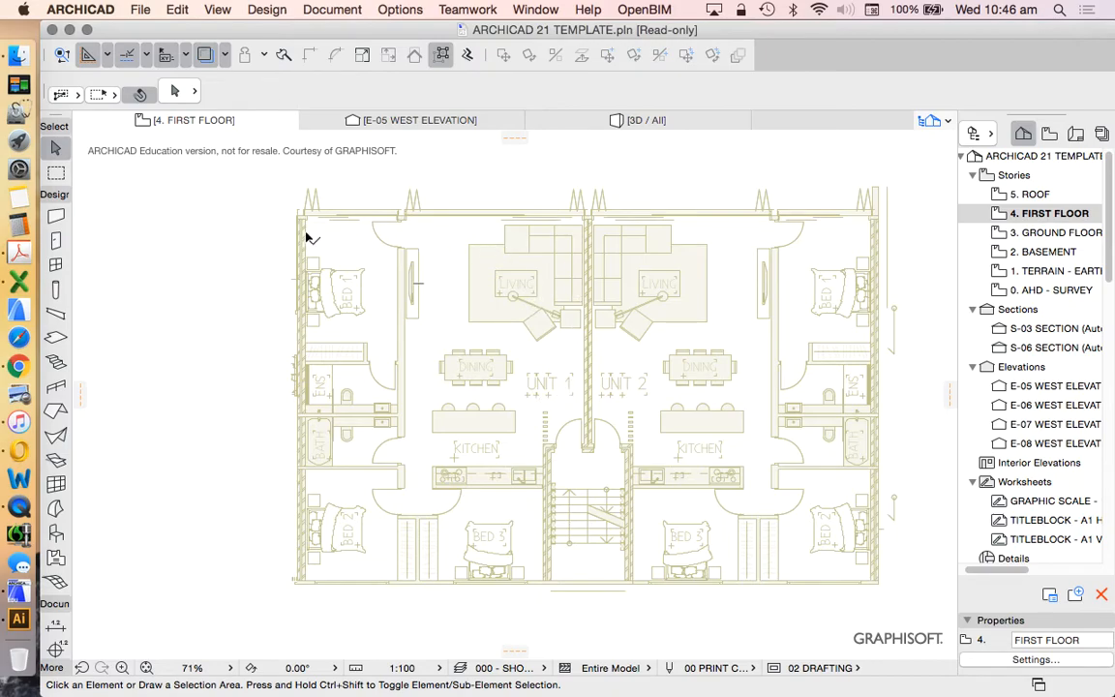
mouse_move(377, 431)
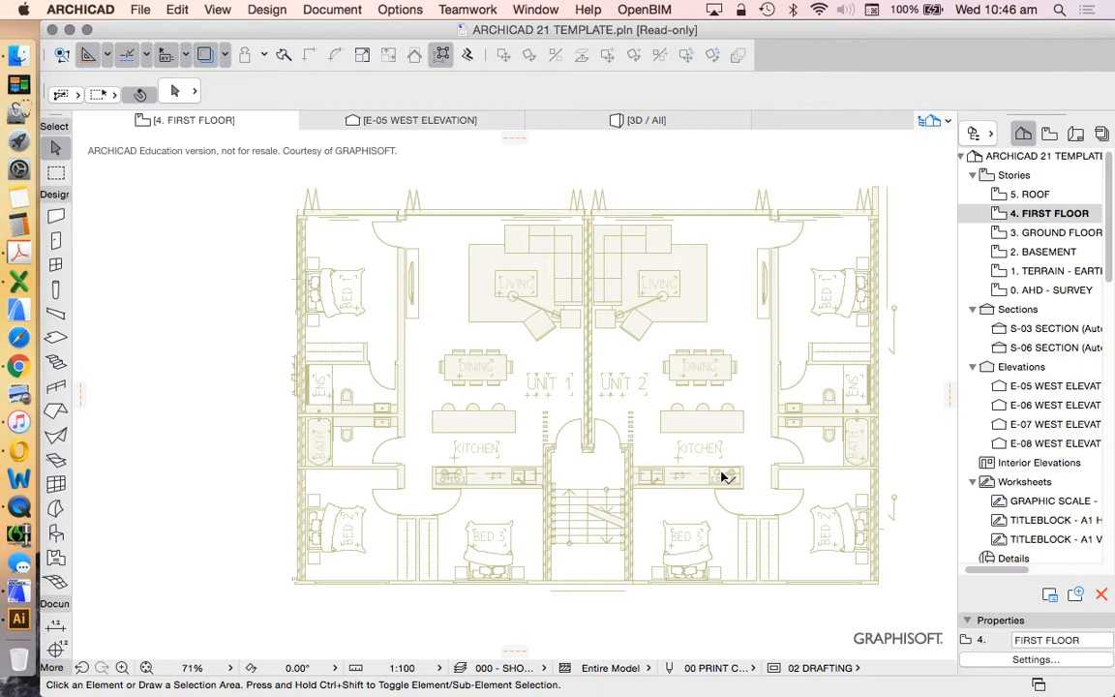
mouse_move(795, 464)
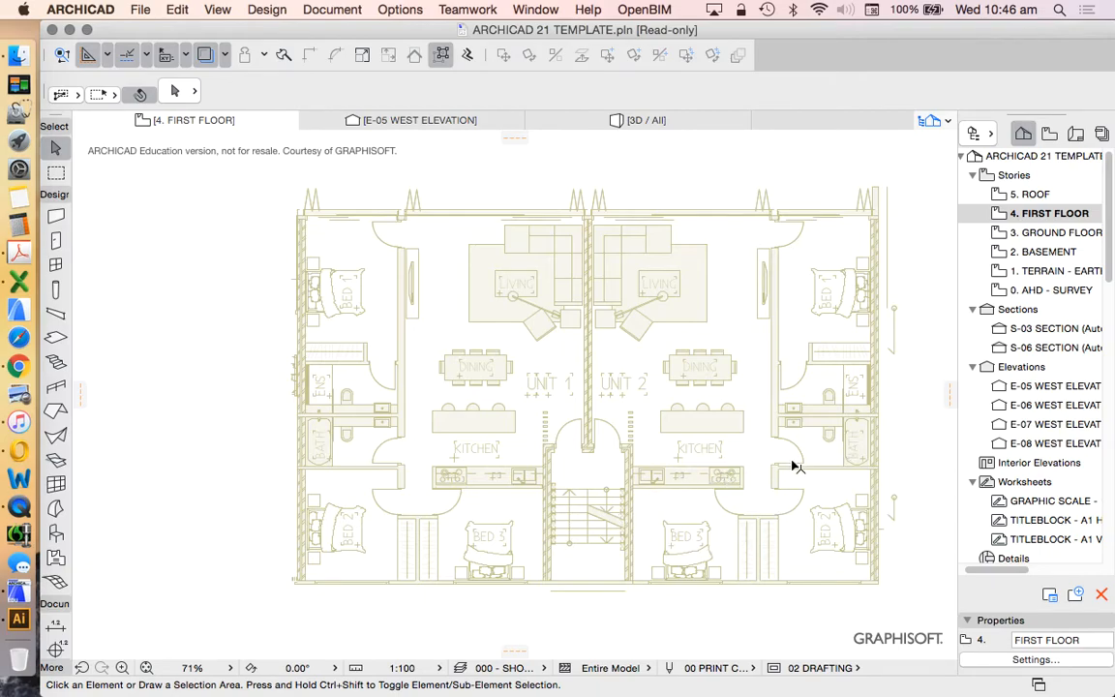
mouse_move(519, 541)
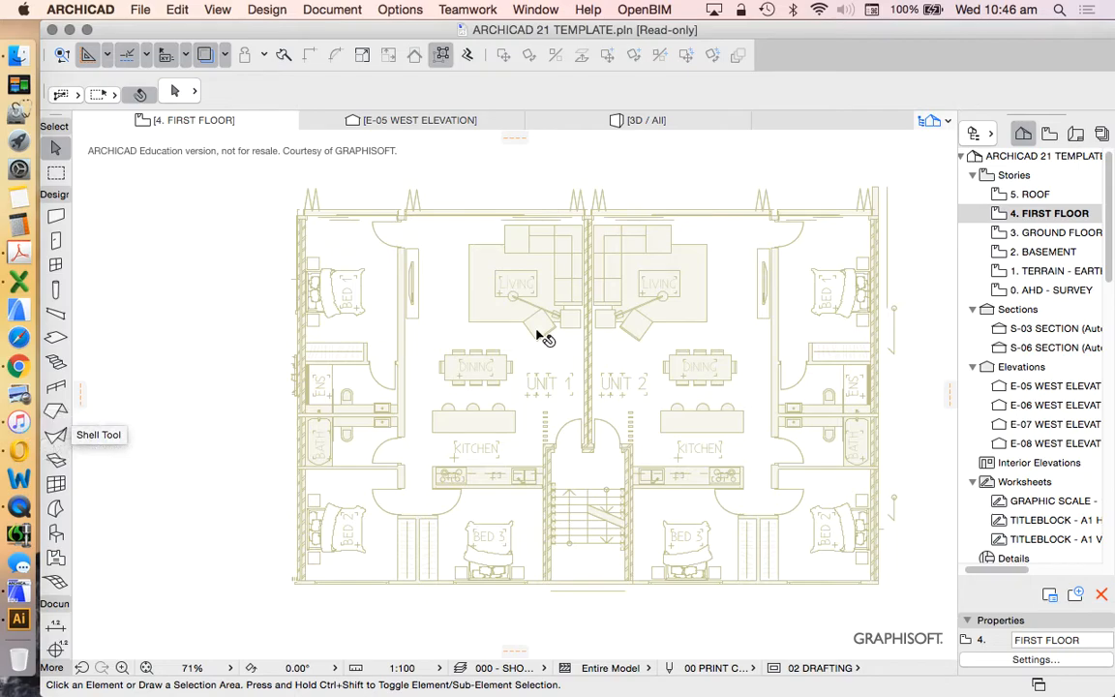
mouse_move(650, 276)
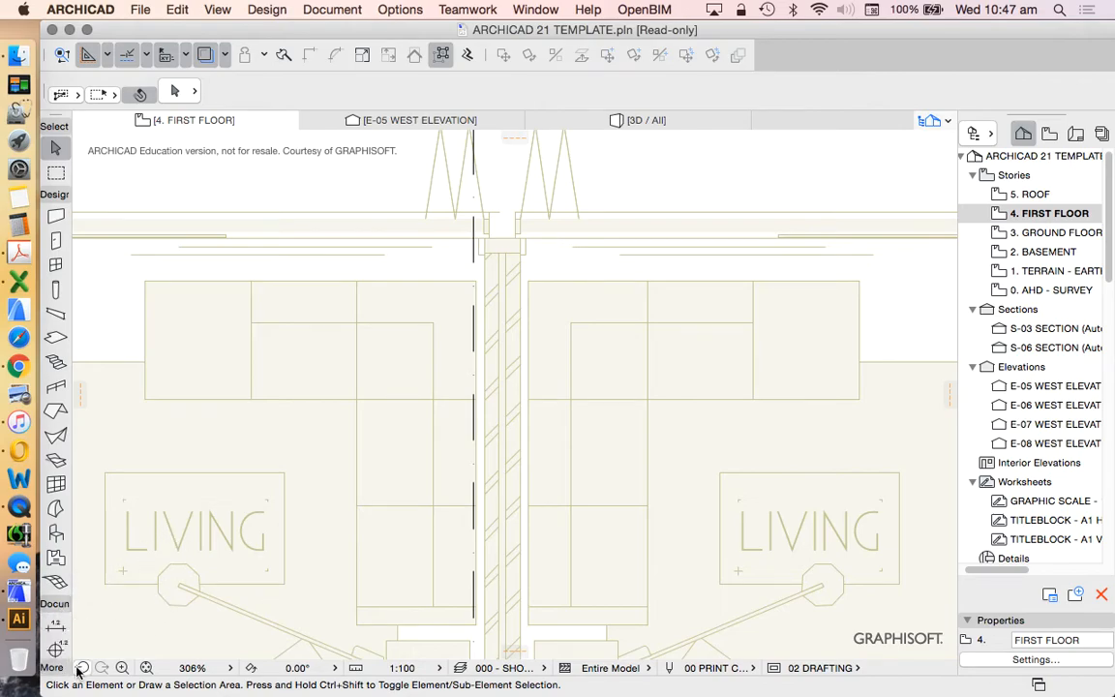
mouse_move(54, 648)
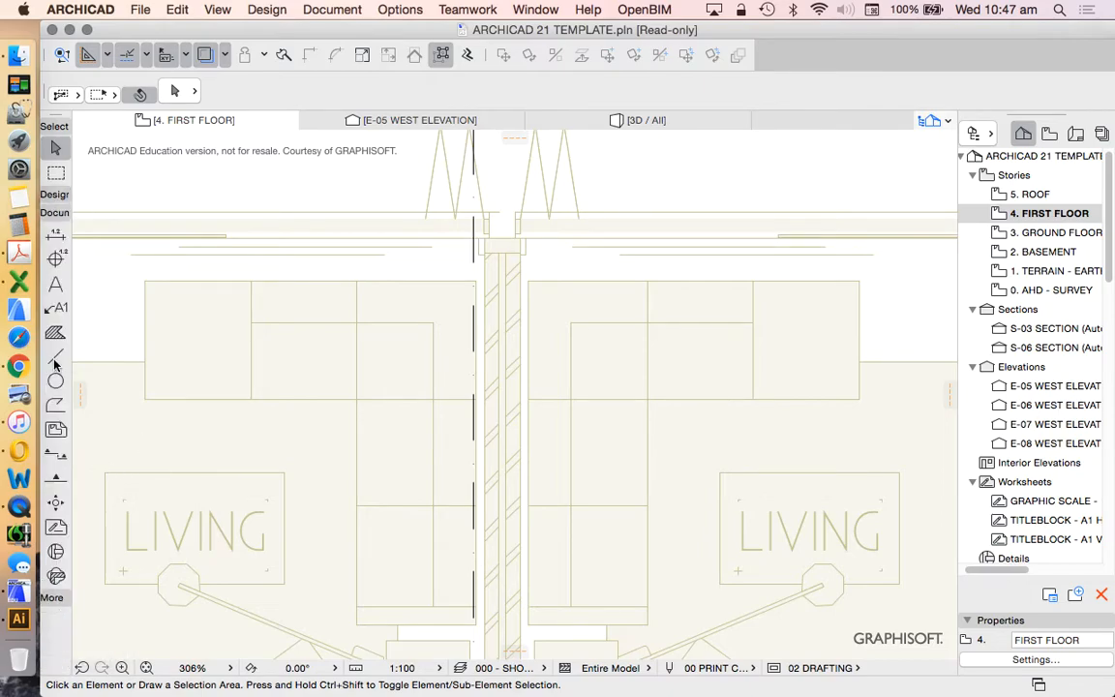
Draw a 2D line across the party wall between Unit 1 and Unit 2 with the Line tool
left_click(55, 356)
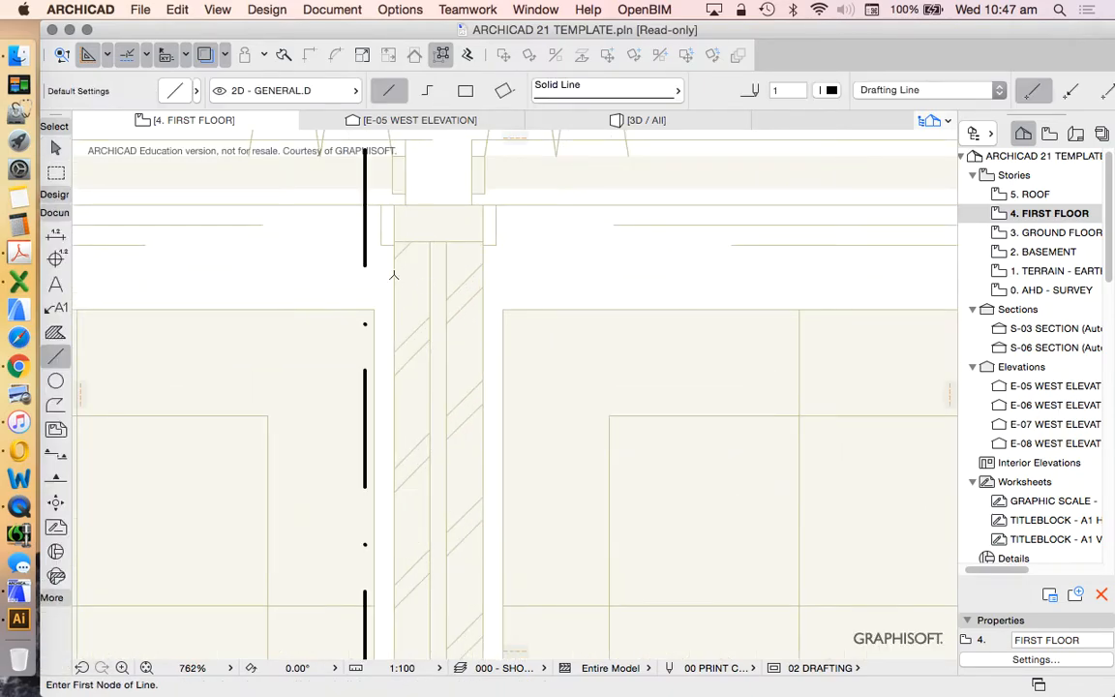
left_click(395, 275)
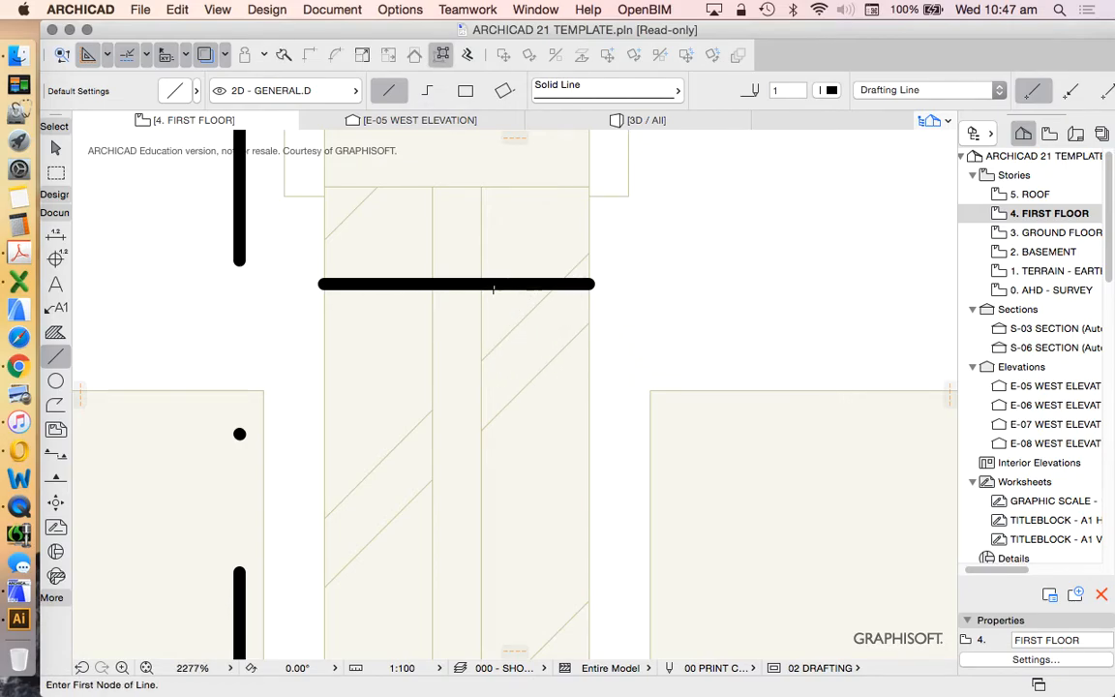
left_click(459, 283)
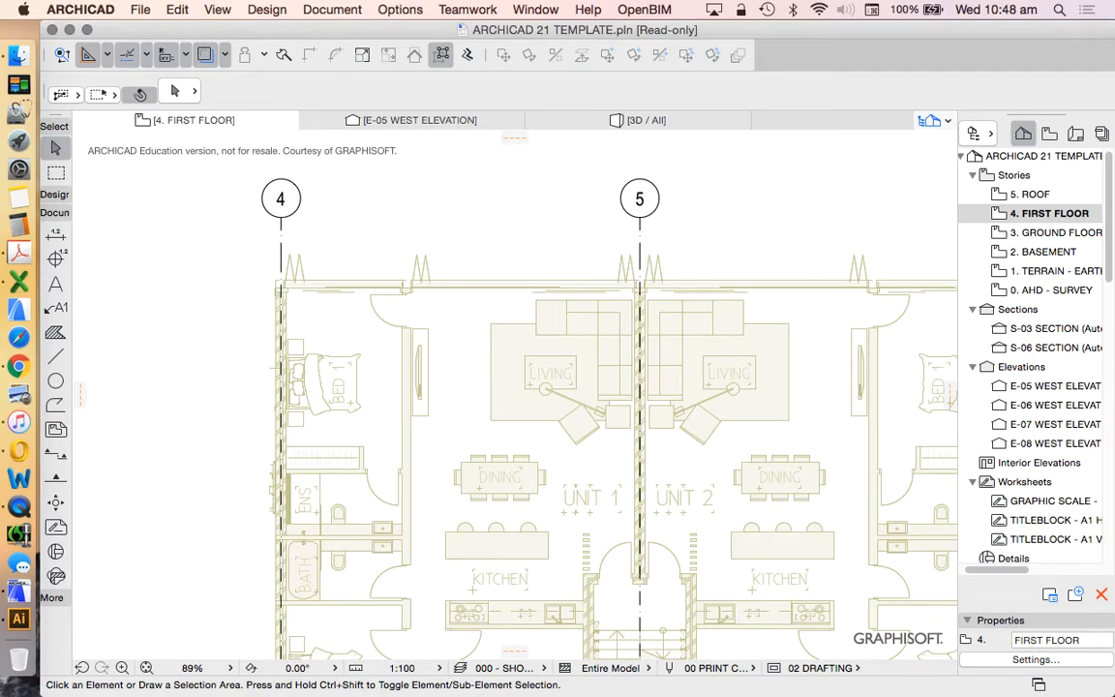
Rename the grid line over the party wall to 1 via the Info Box Name field
left_click(280, 198)
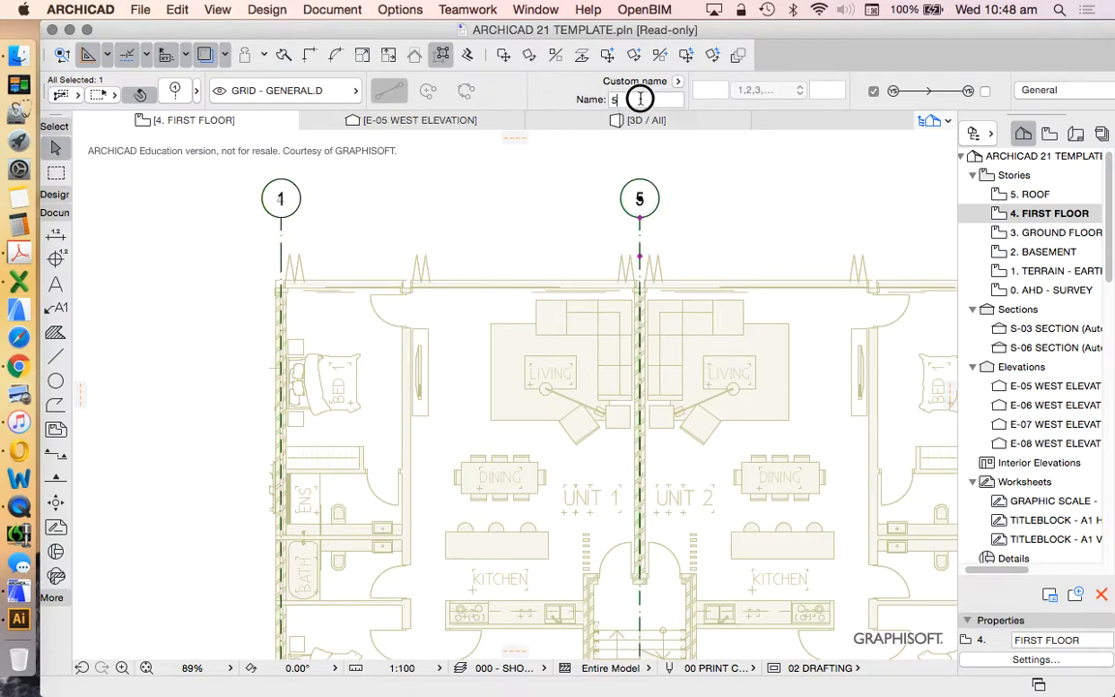
type("1")
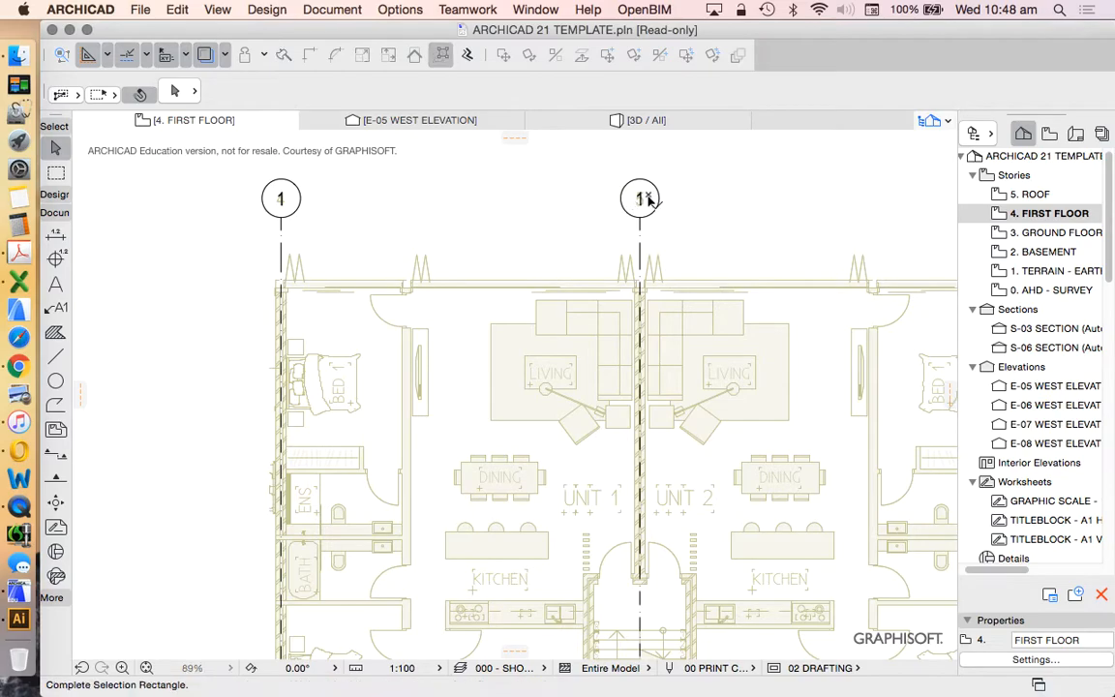
left_click(637, 197)
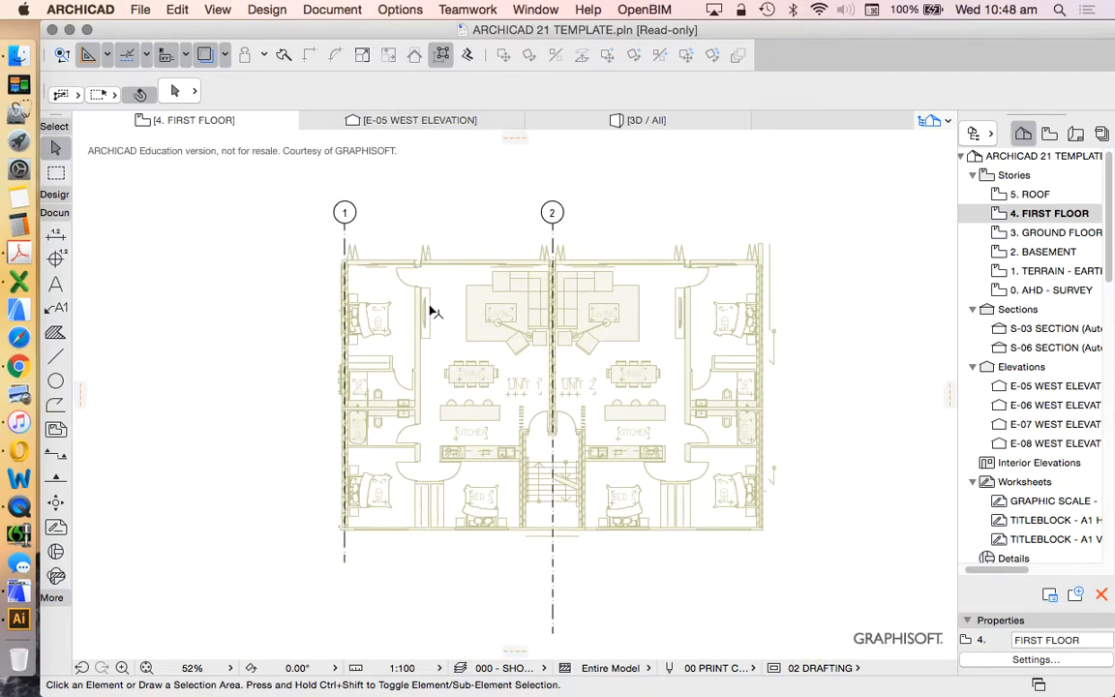
mouse_move(464, 295)
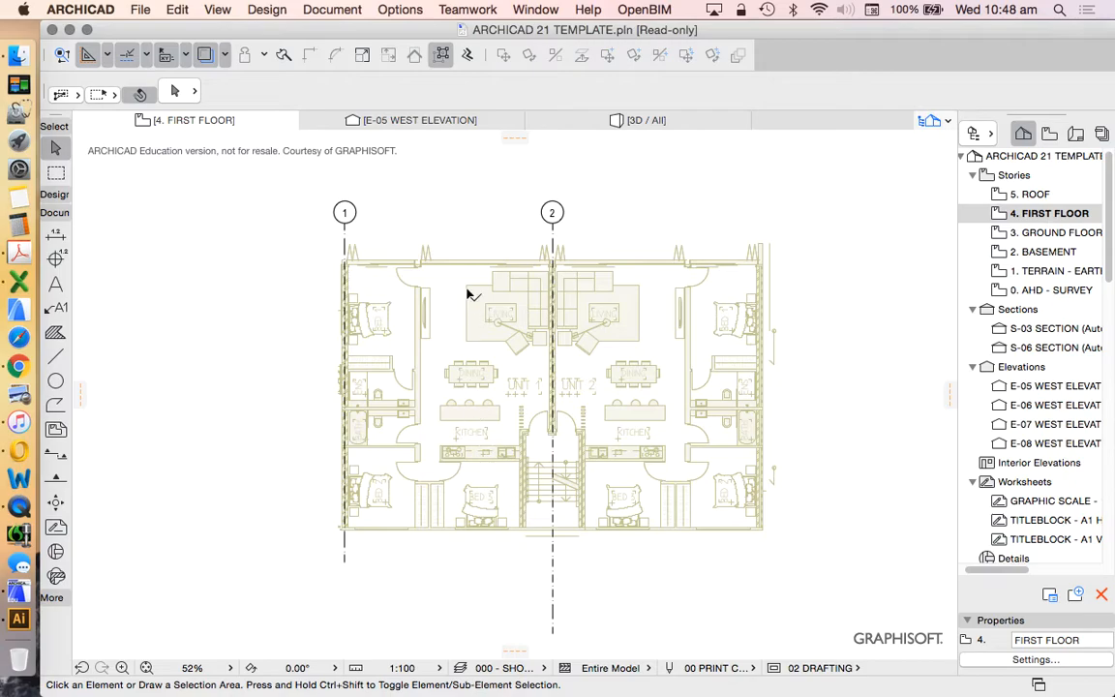
mouse_move(602, 236)
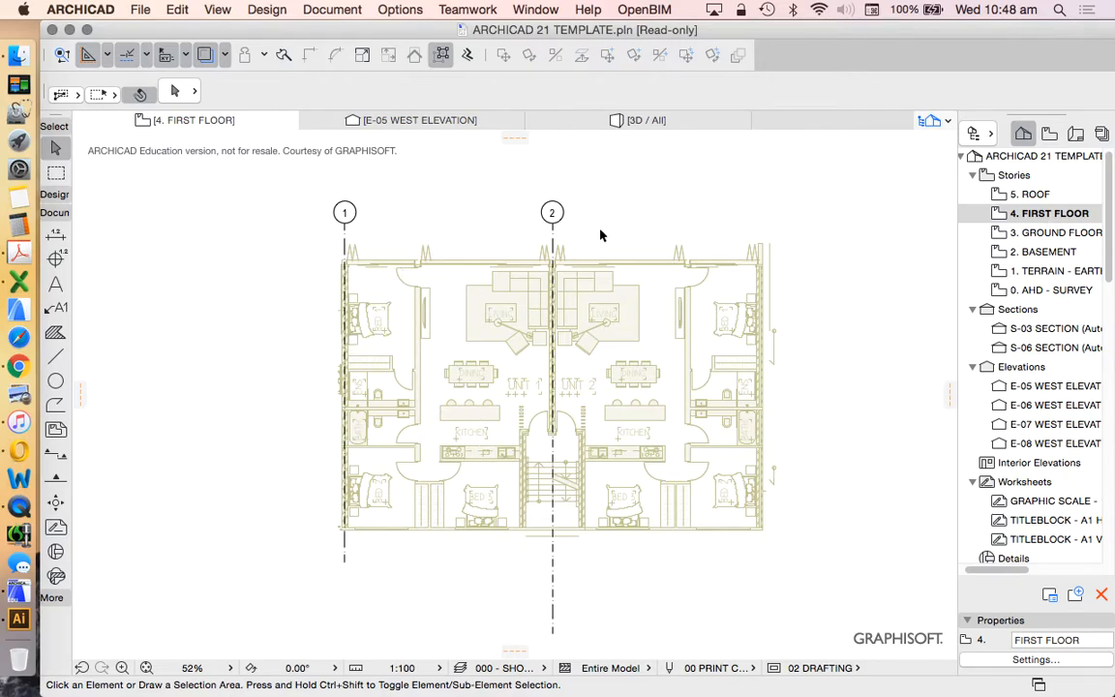
mouse_move(374, 281)
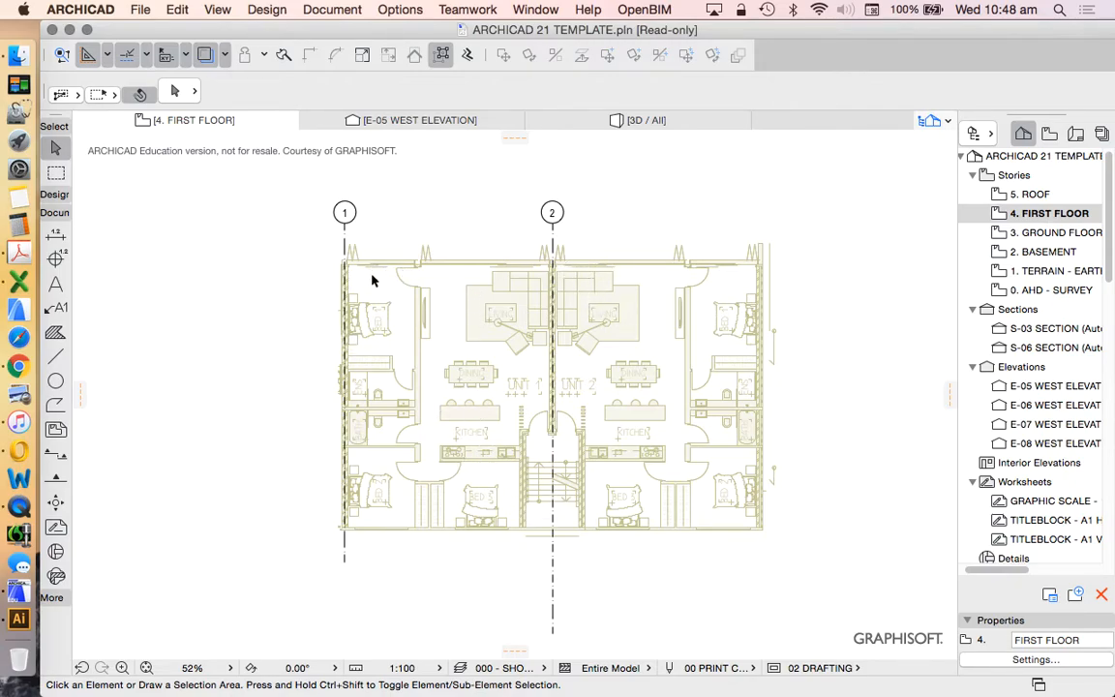
mouse_move(766, 227)
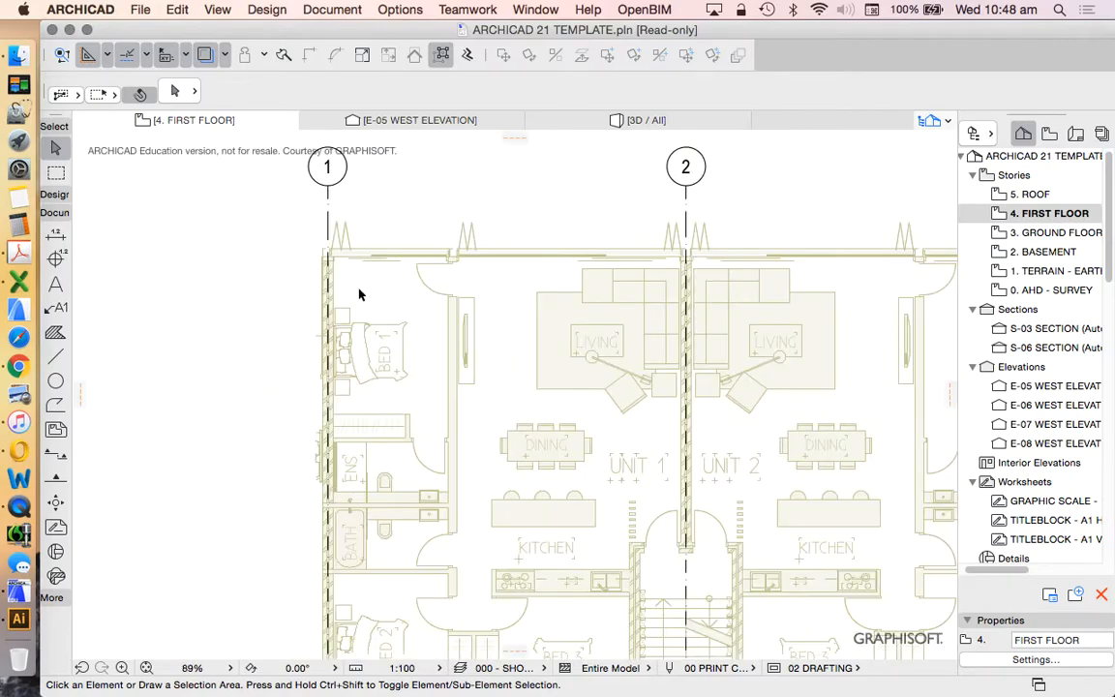
Activate the Wall tool from the toolbox, ready to place a first corner
left_click(54, 194)
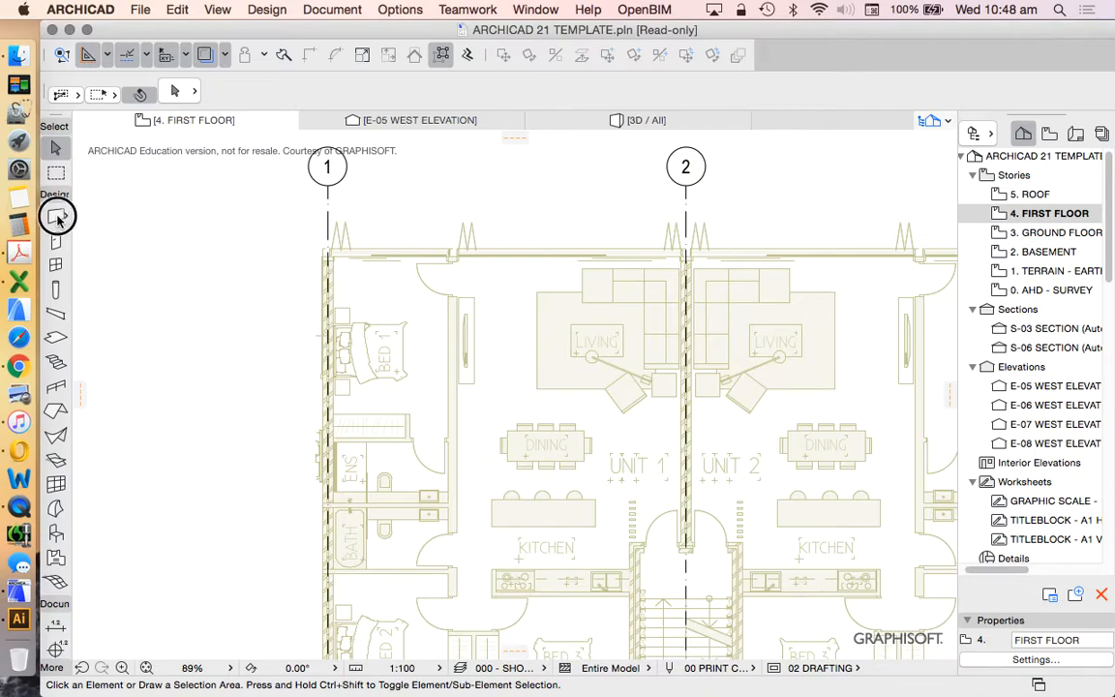
left_click(54, 216)
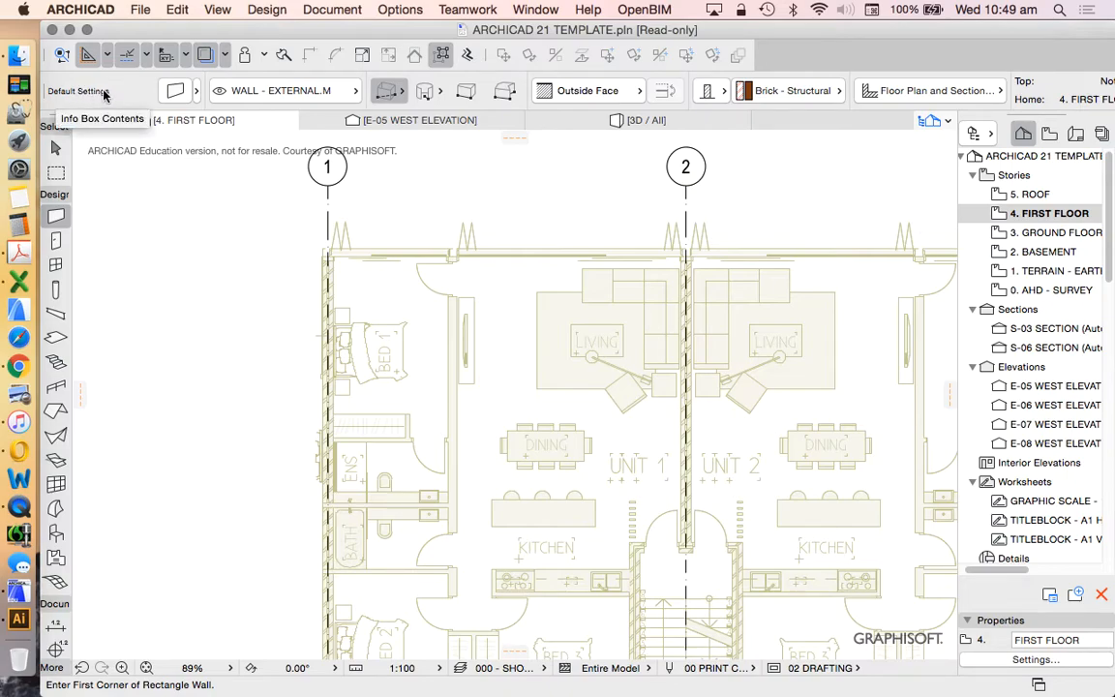
mouse_move(174, 93)
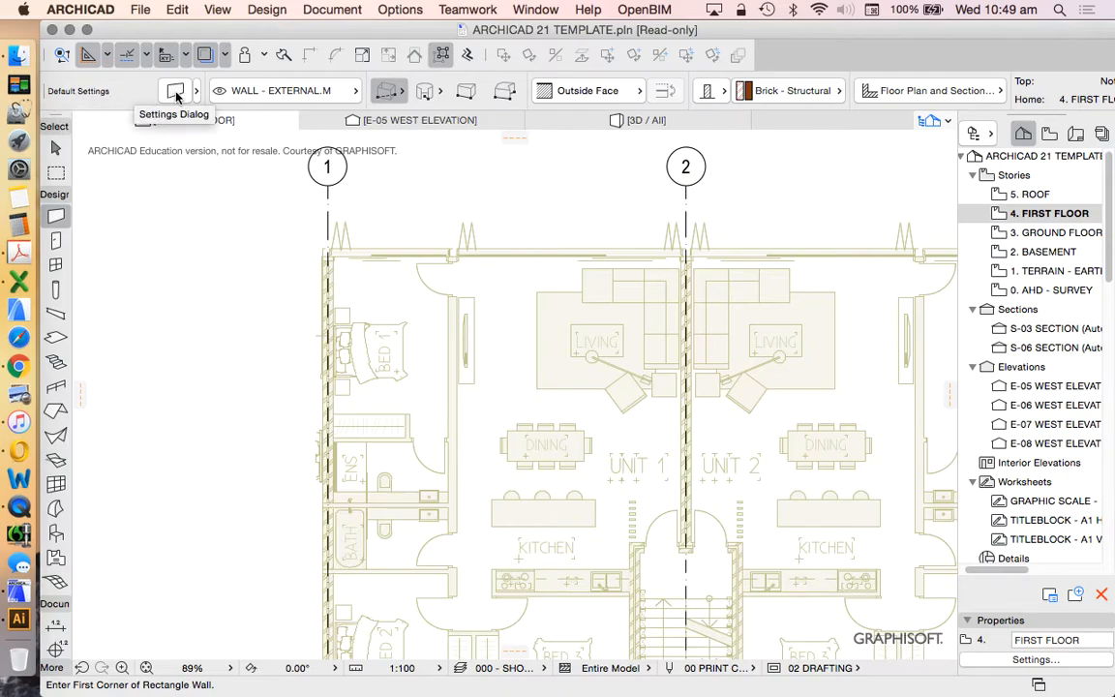
Bring up the Wall Default Settings from the Info Box
left_click(175, 91)
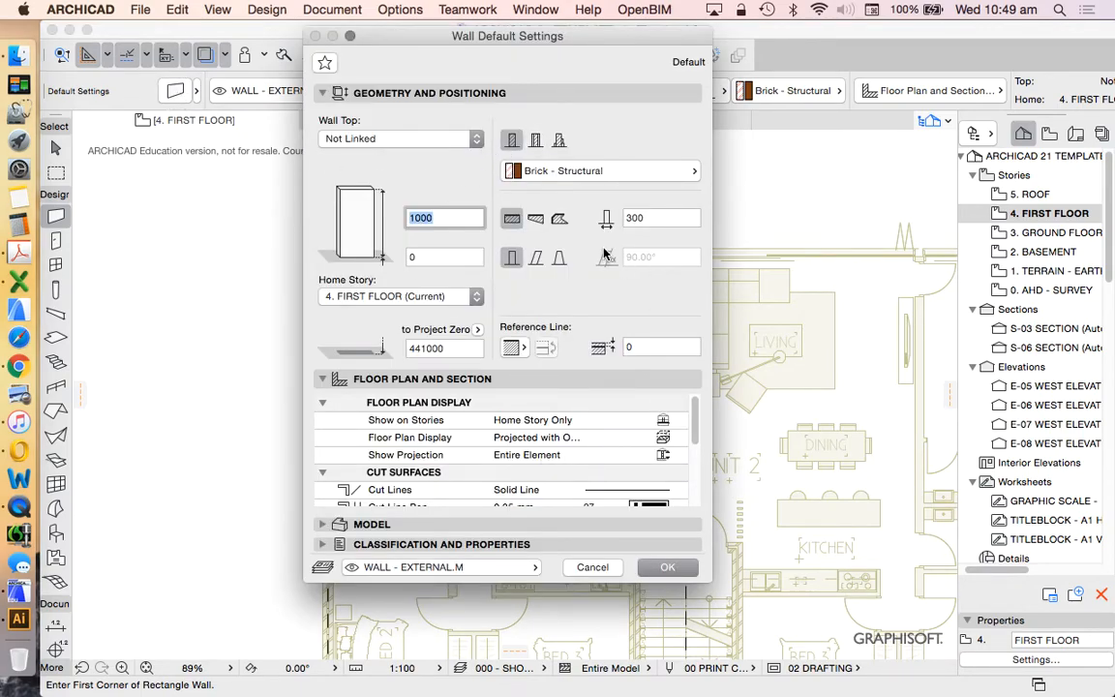
mouse_move(562, 170)
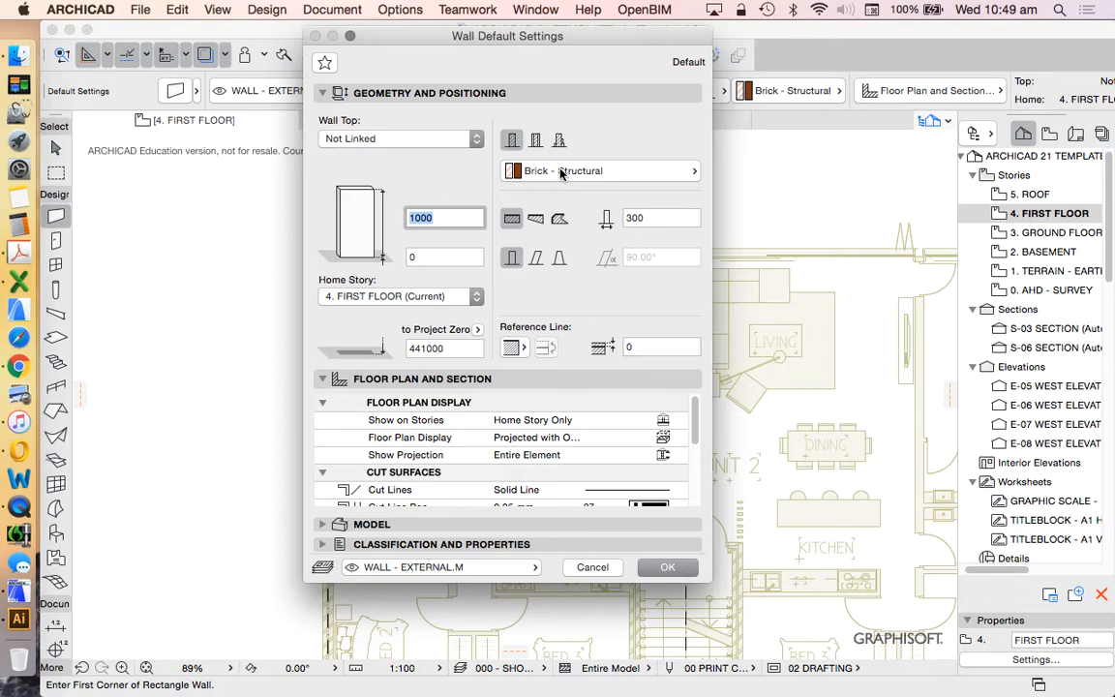
mouse_move(535, 139)
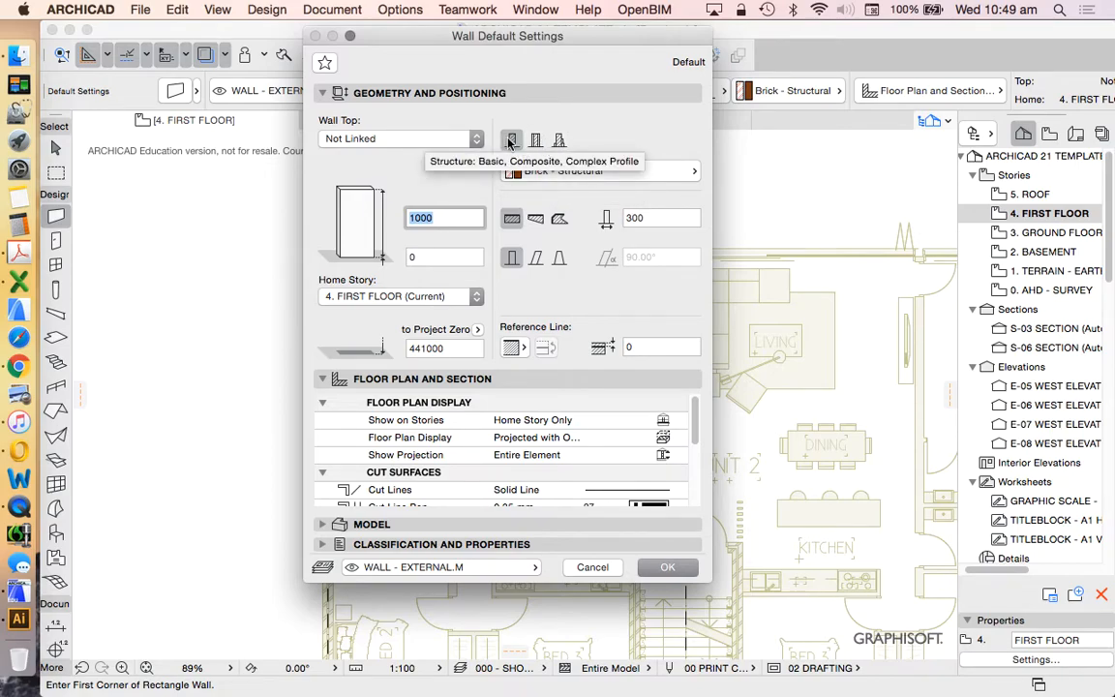
mouse_move(515, 143)
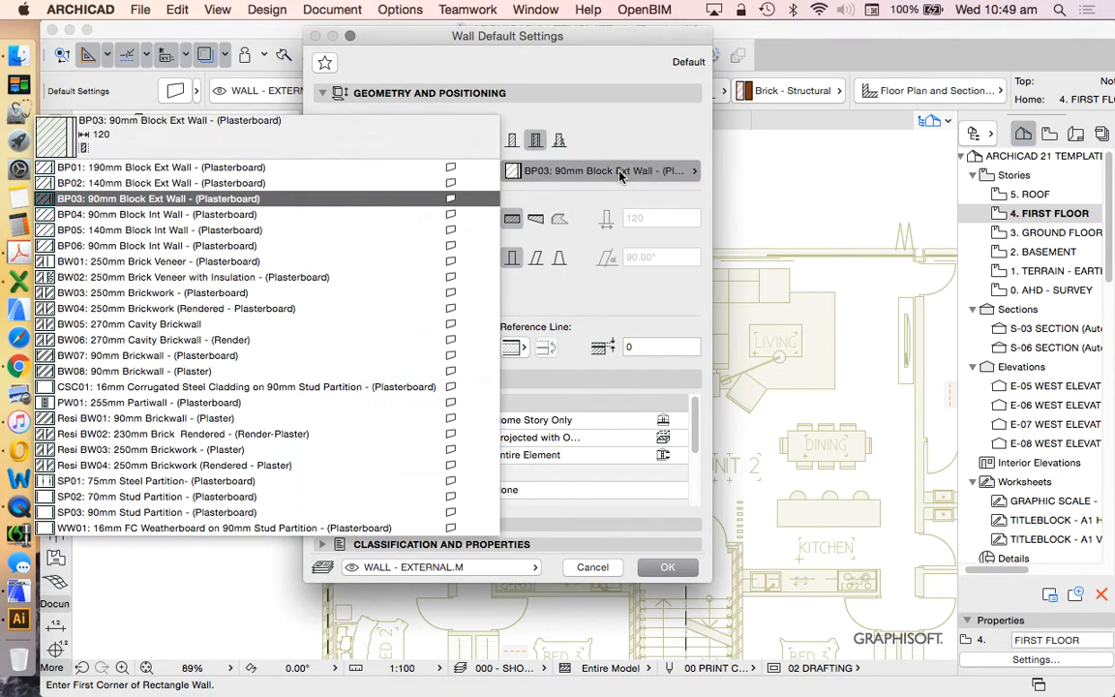
Compare BW08, BW05 and BW06 composites and apply BW06: 270mm Cavity Brickwall (Render)
left_click(133, 371)
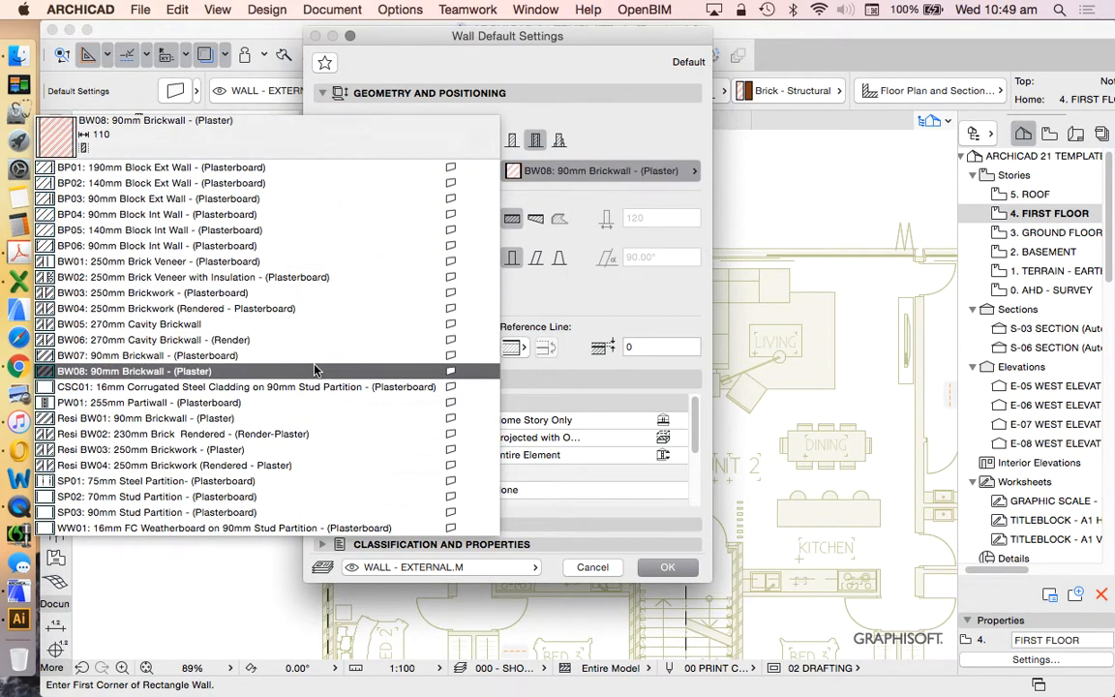
left_click(153, 339)
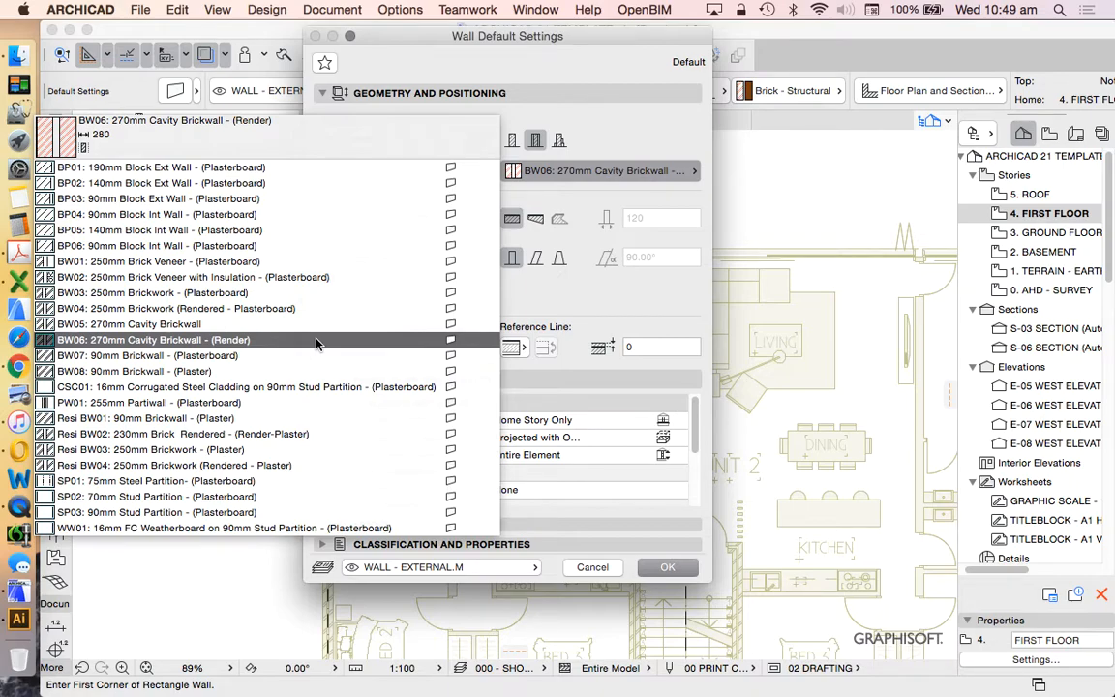
mouse_move(302, 347)
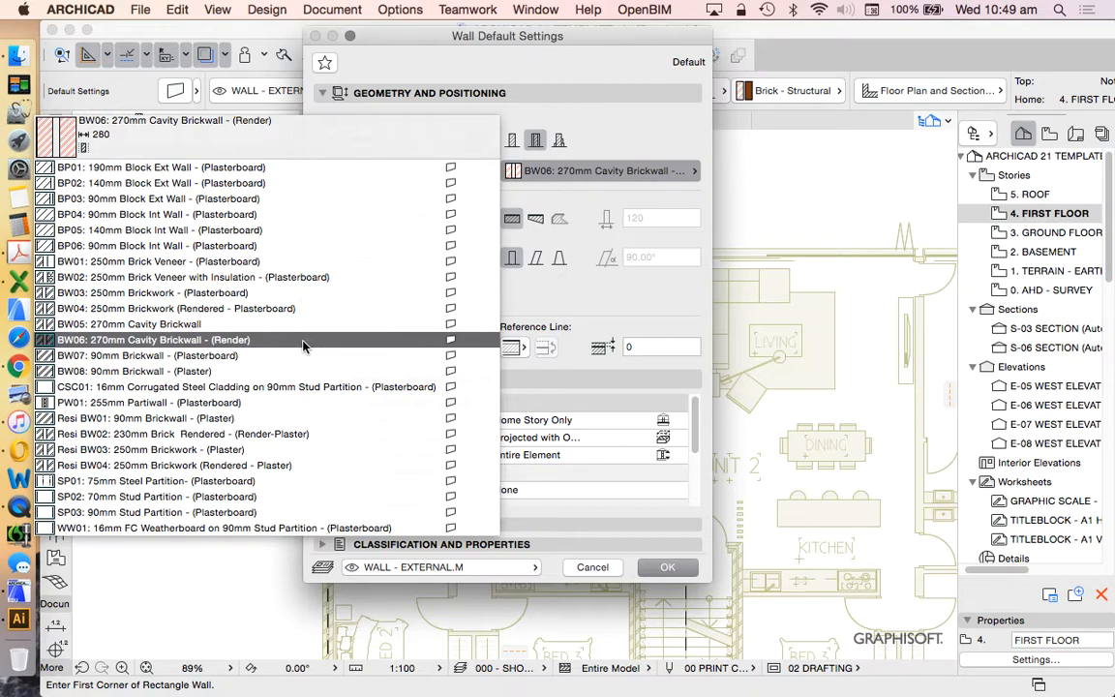
left_click(128, 325)
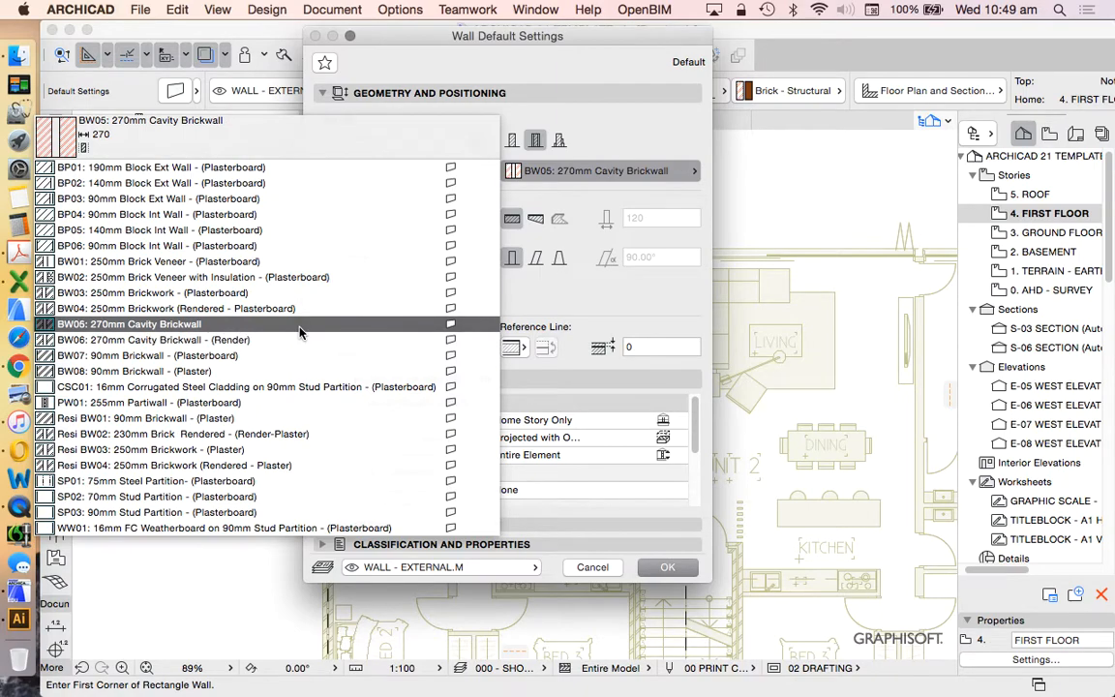
mouse_move(248, 325)
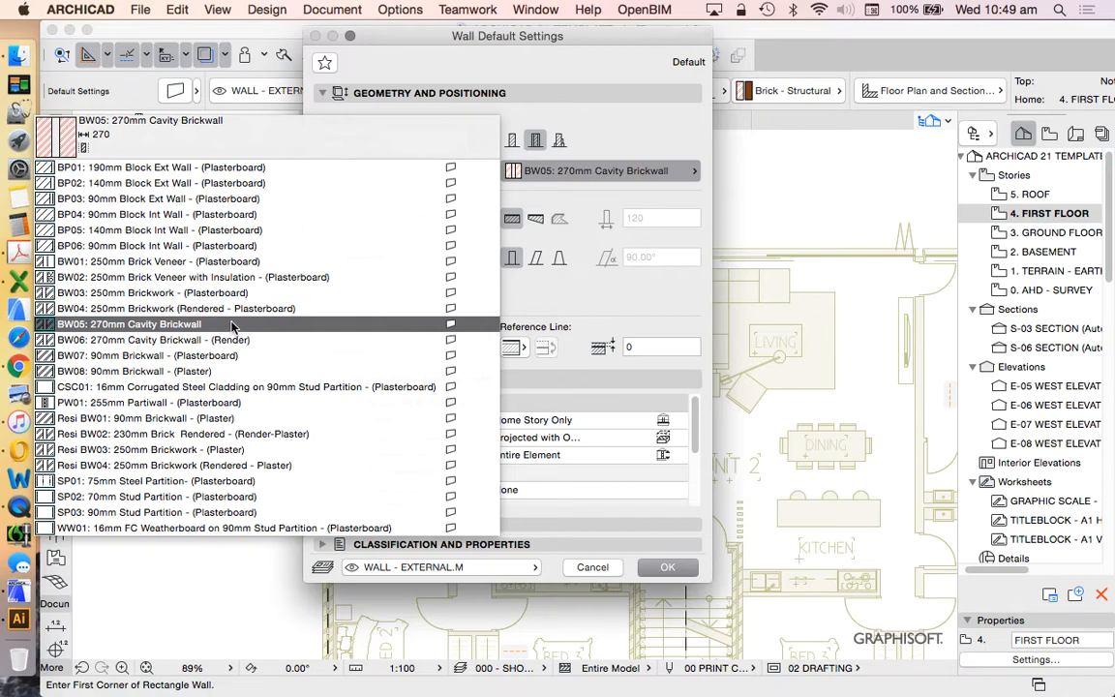
mouse_move(165, 325)
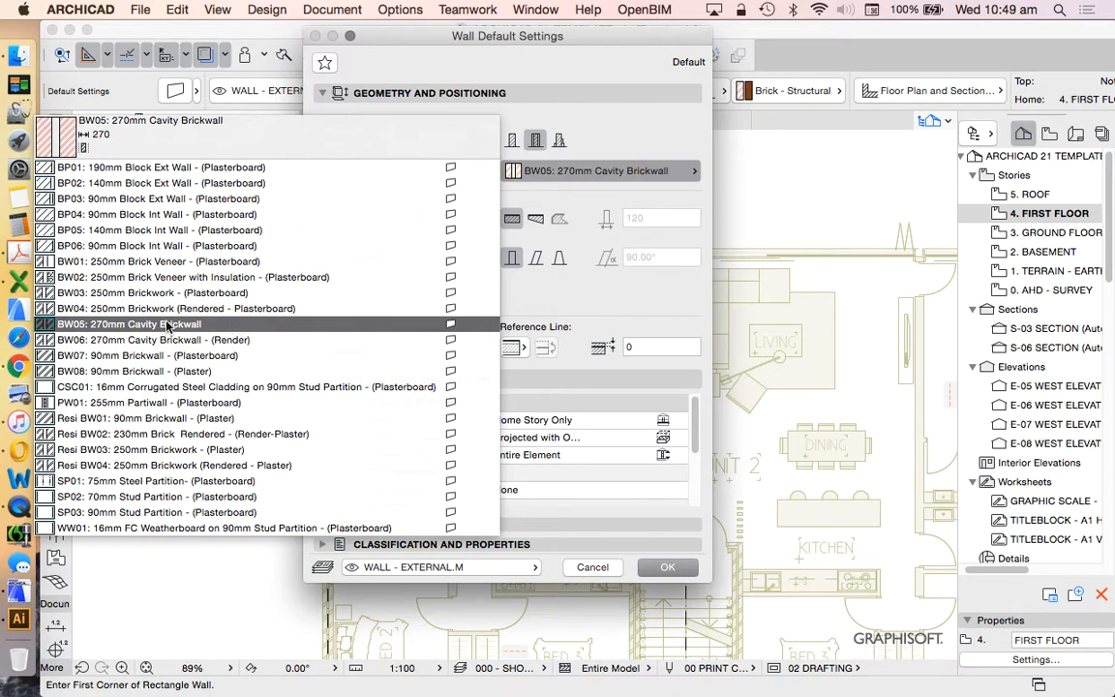
mouse_move(95, 329)
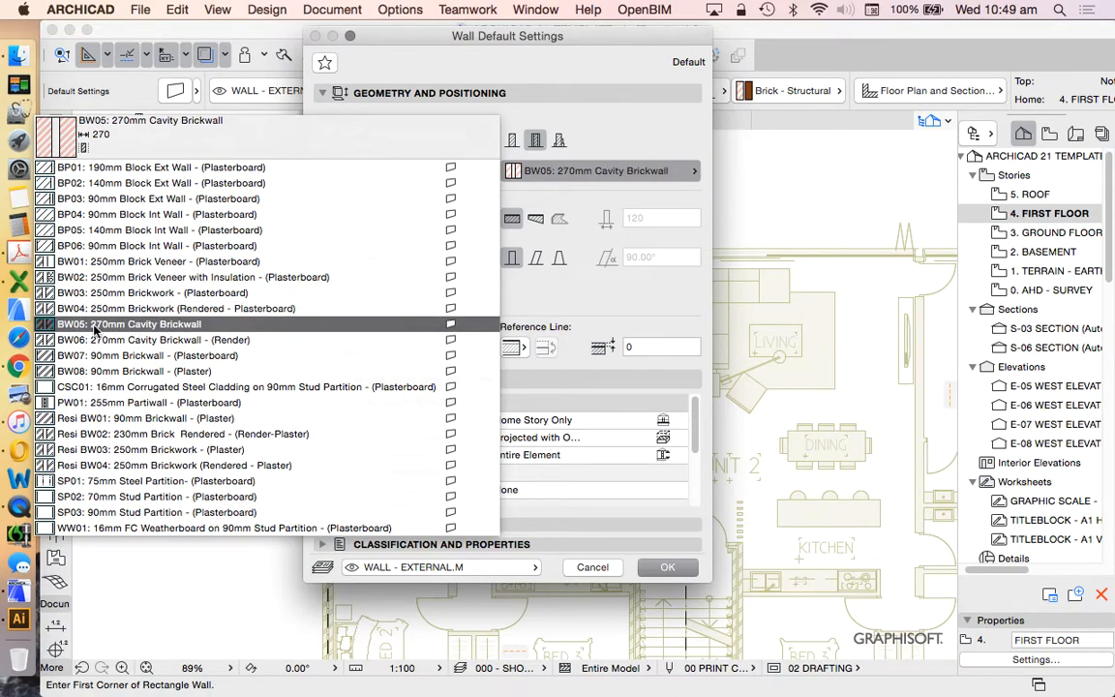
mouse_move(68, 333)
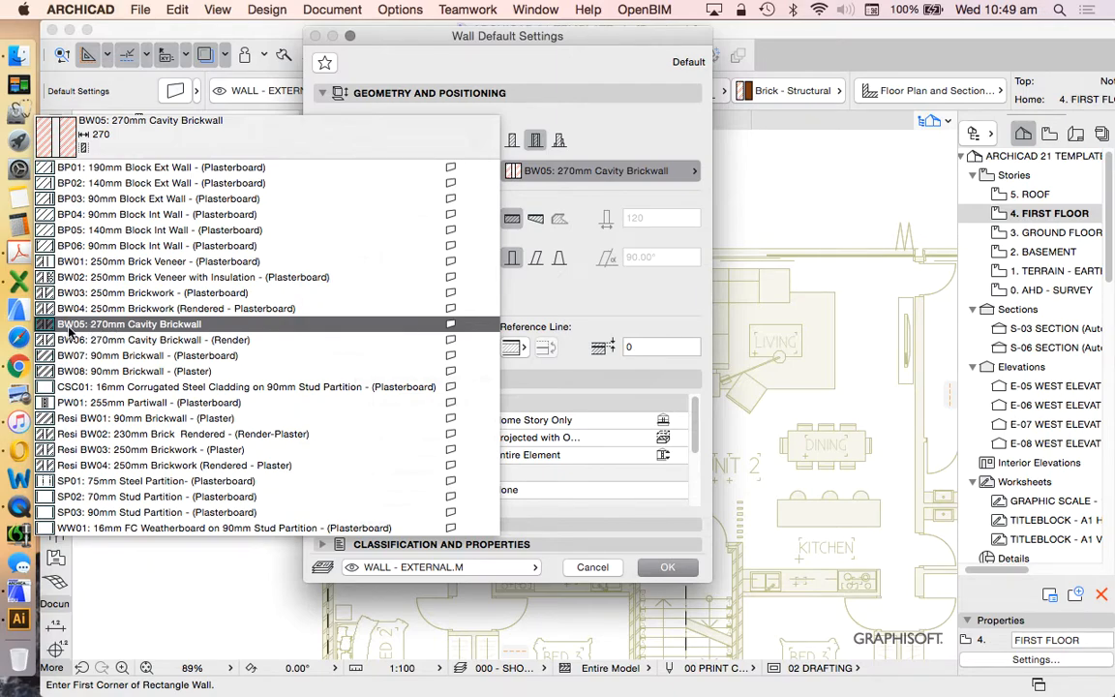
mouse_move(97, 331)
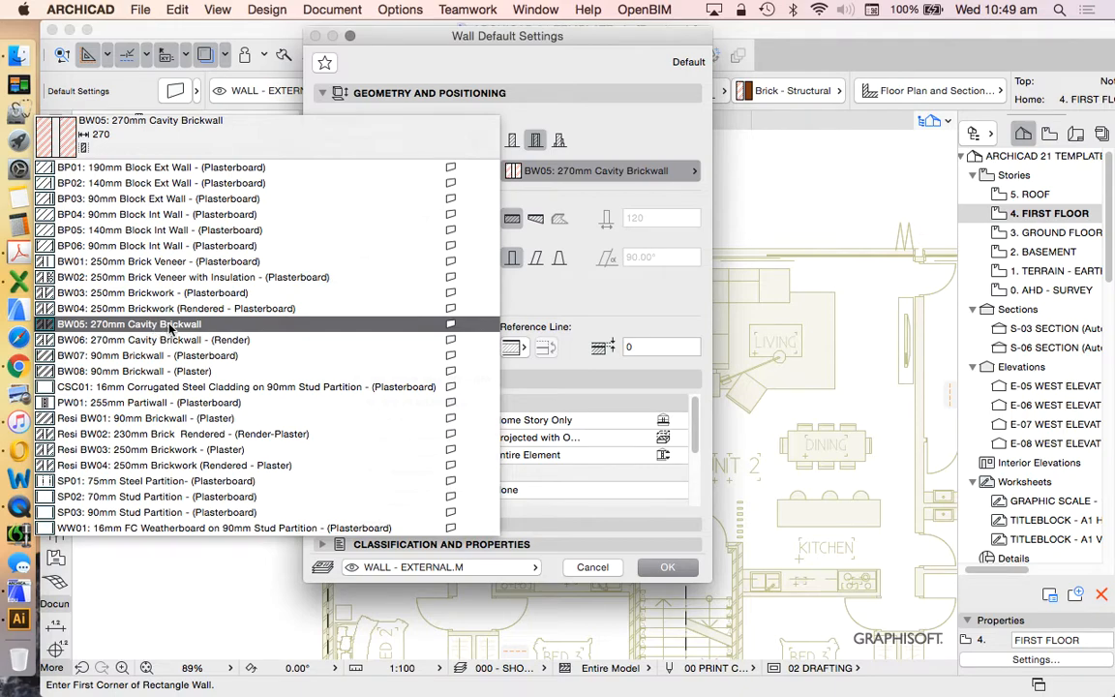
left_click(153, 340)
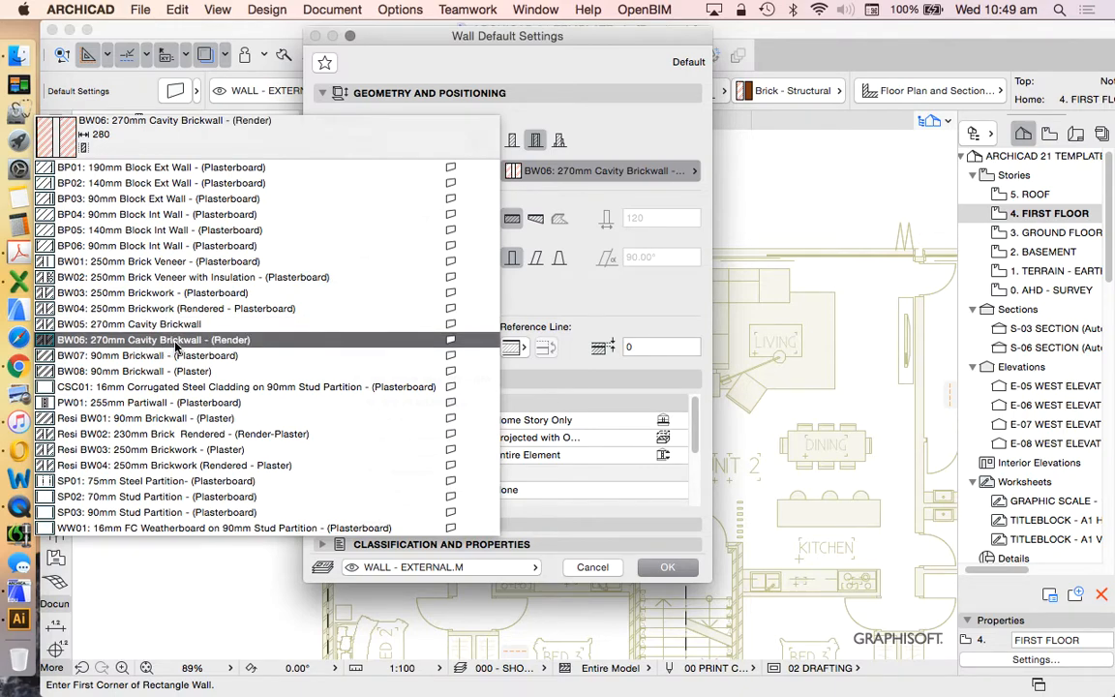
mouse_move(232, 345)
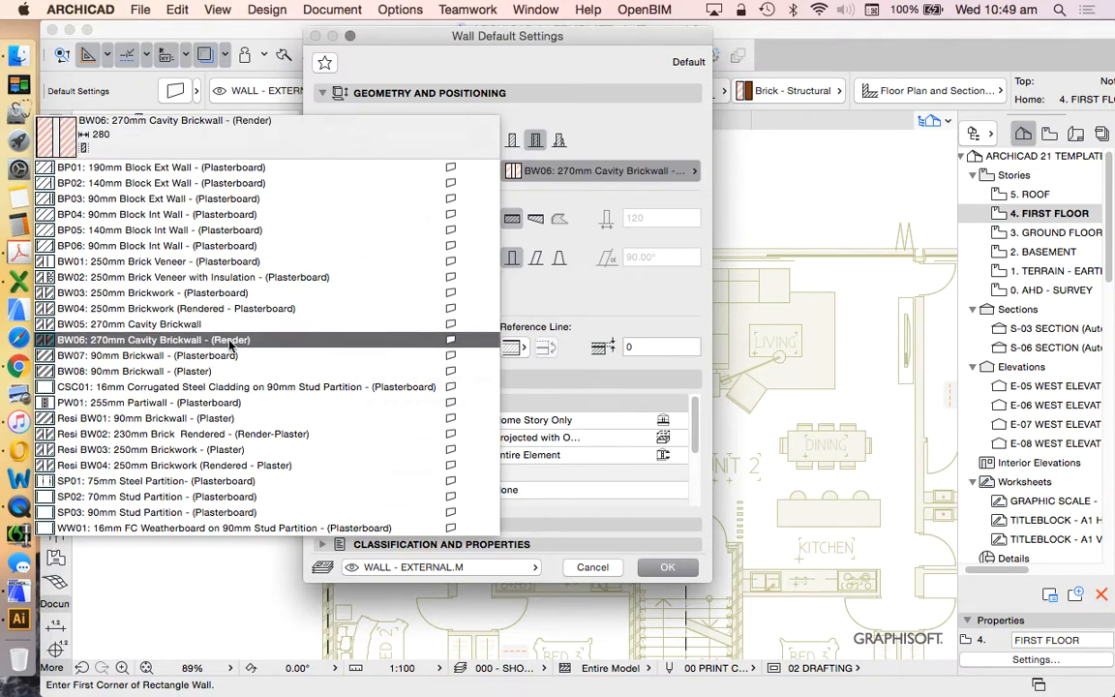
left_click(128, 323)
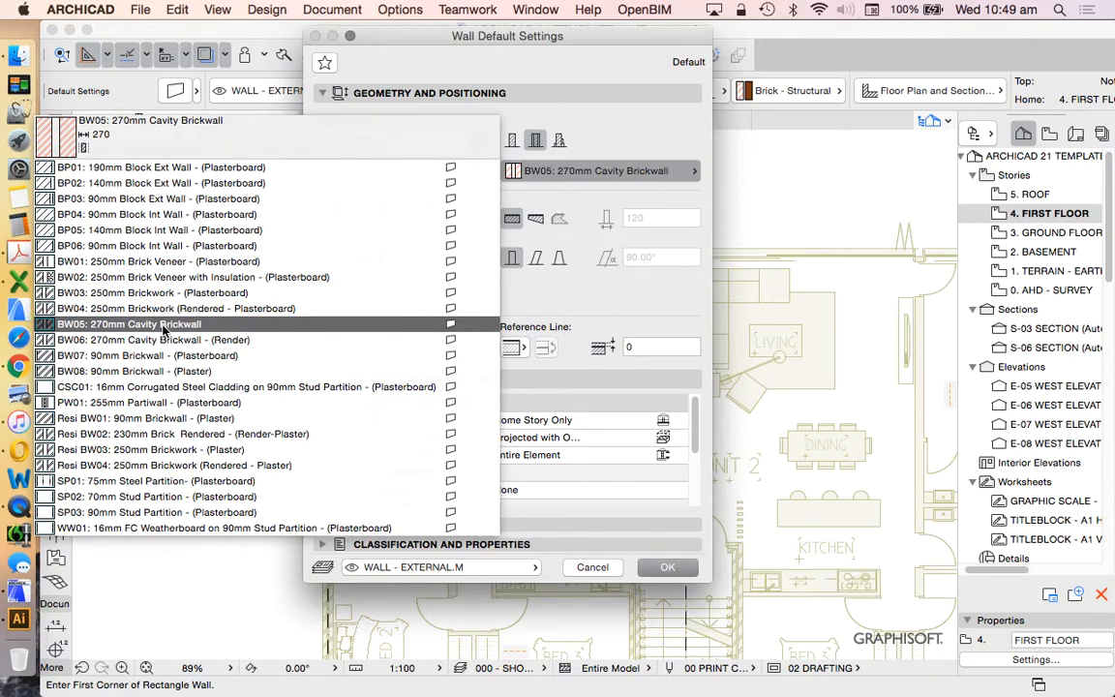
left_click(128, 325)
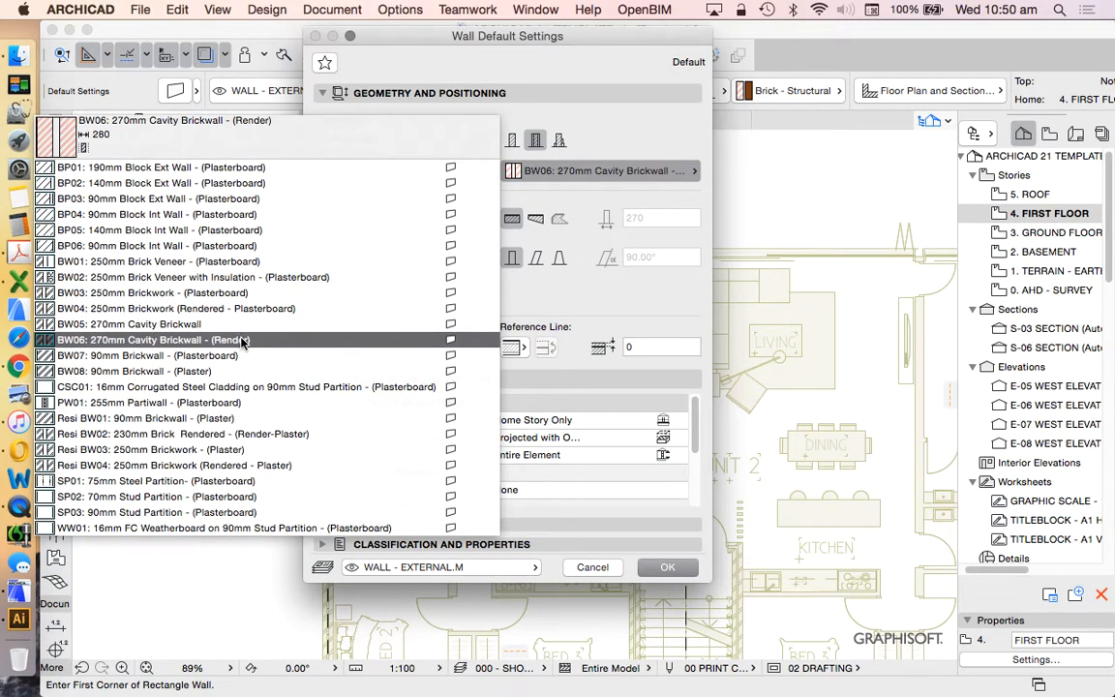
left_click(151, 341)
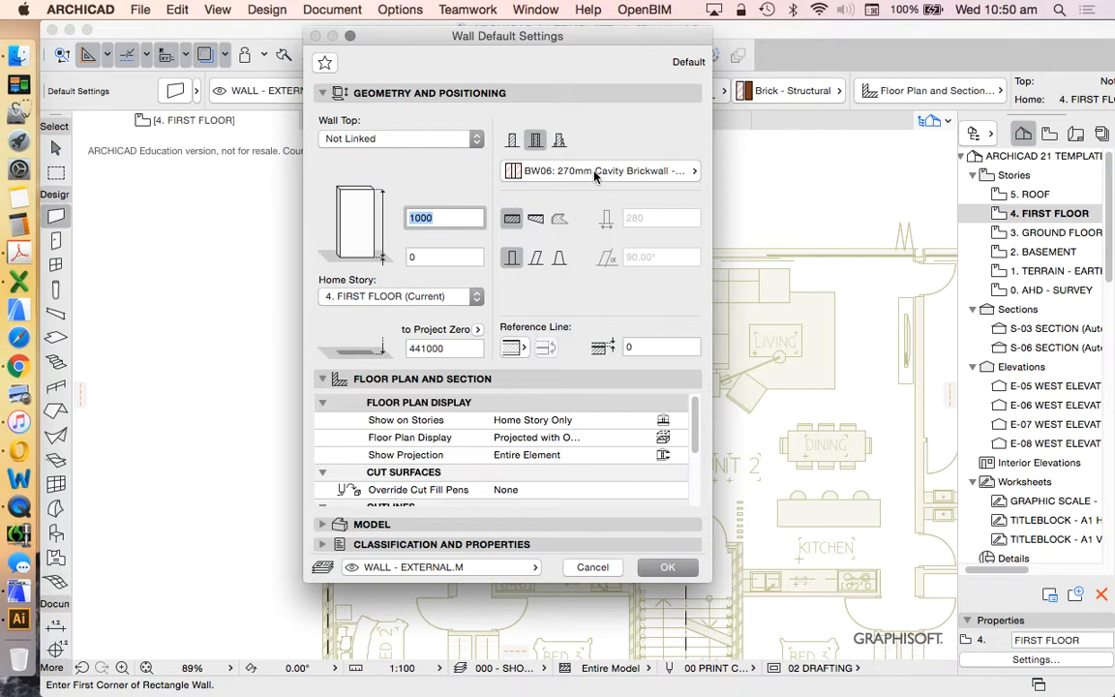
mouse_move(610, 184)
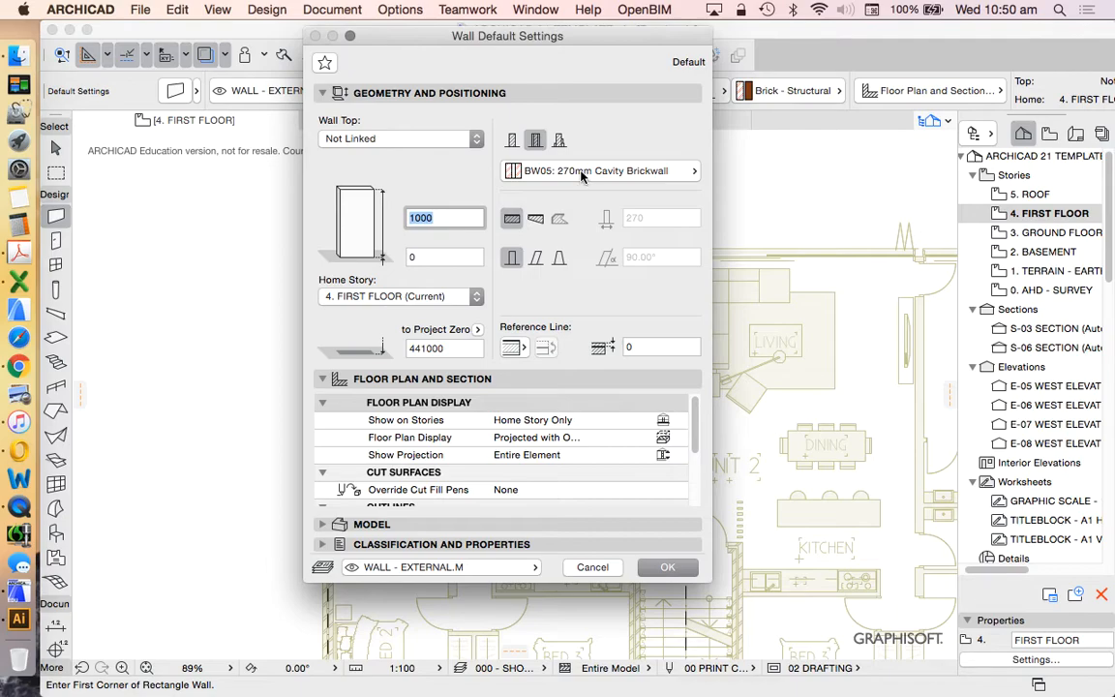
mouse_move(619, 176)
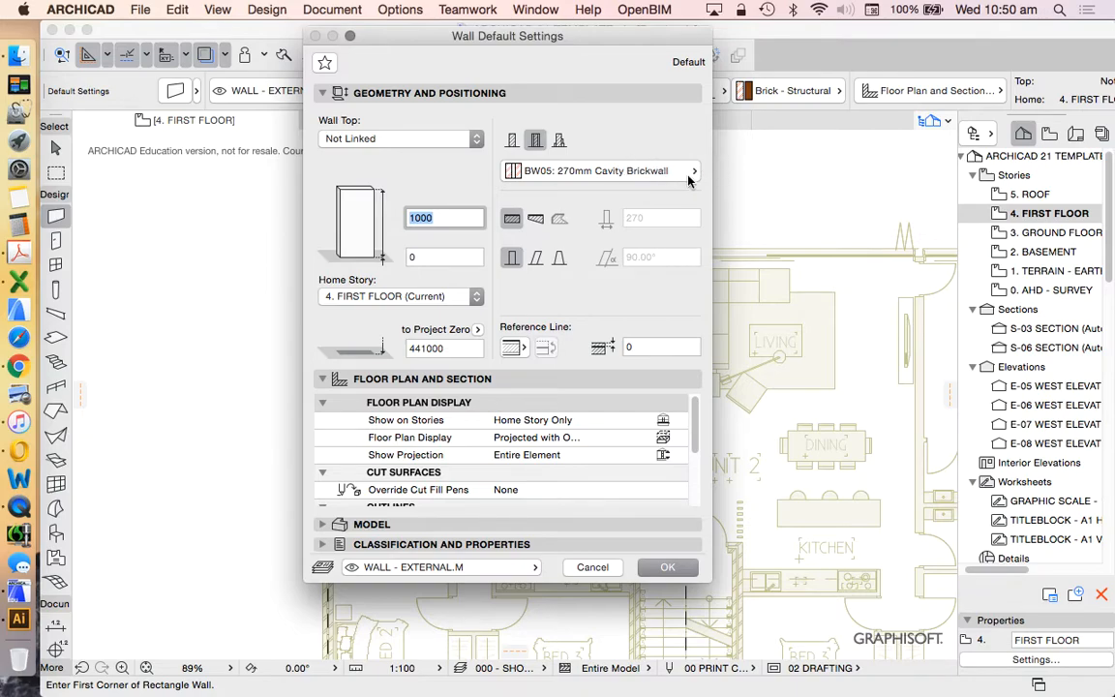
mouse_move(720, 187)
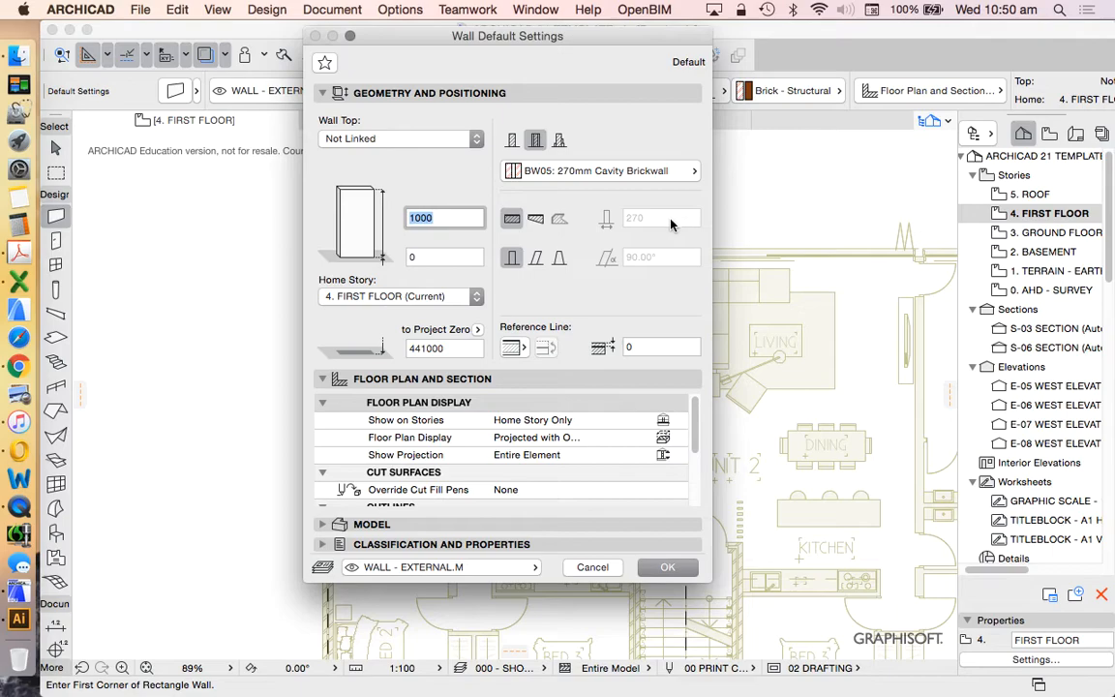
mouse_move(637, 213)
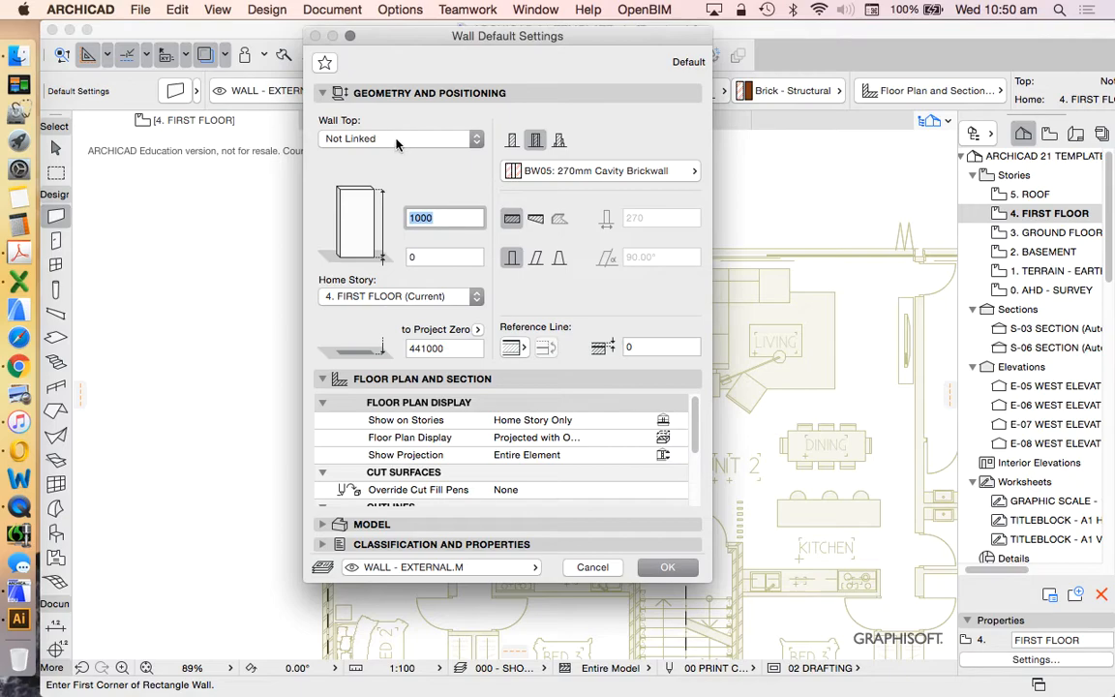
Link the wall top to story 5. ROOF (Home + 1)
left_click(395, 139)
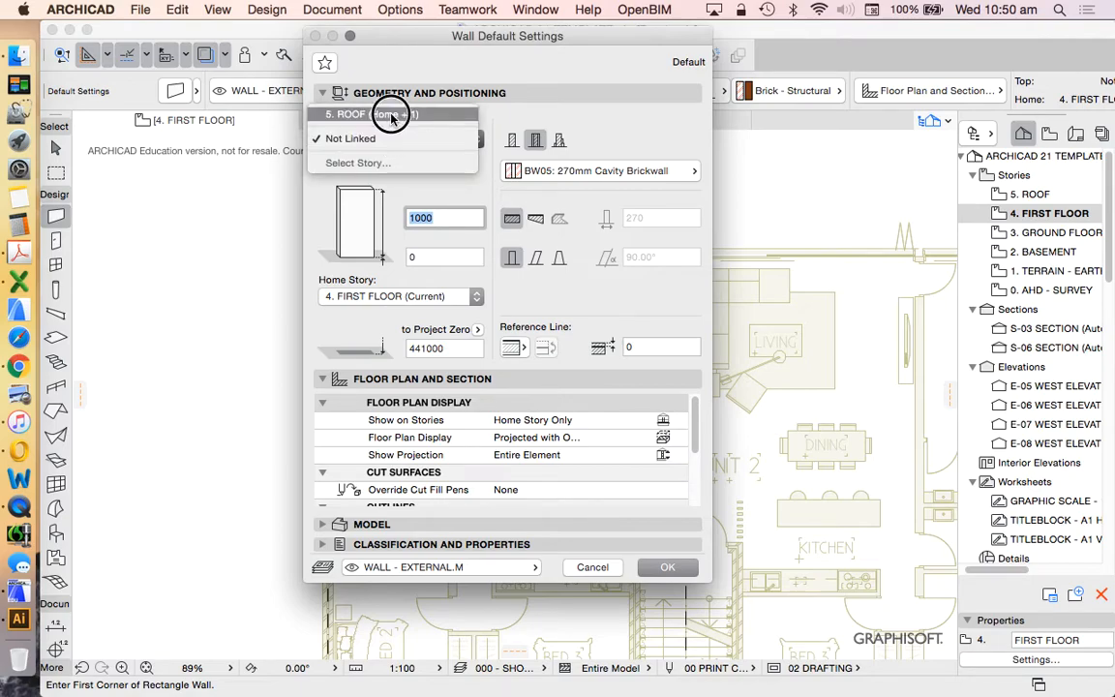
left_click(391, 114)
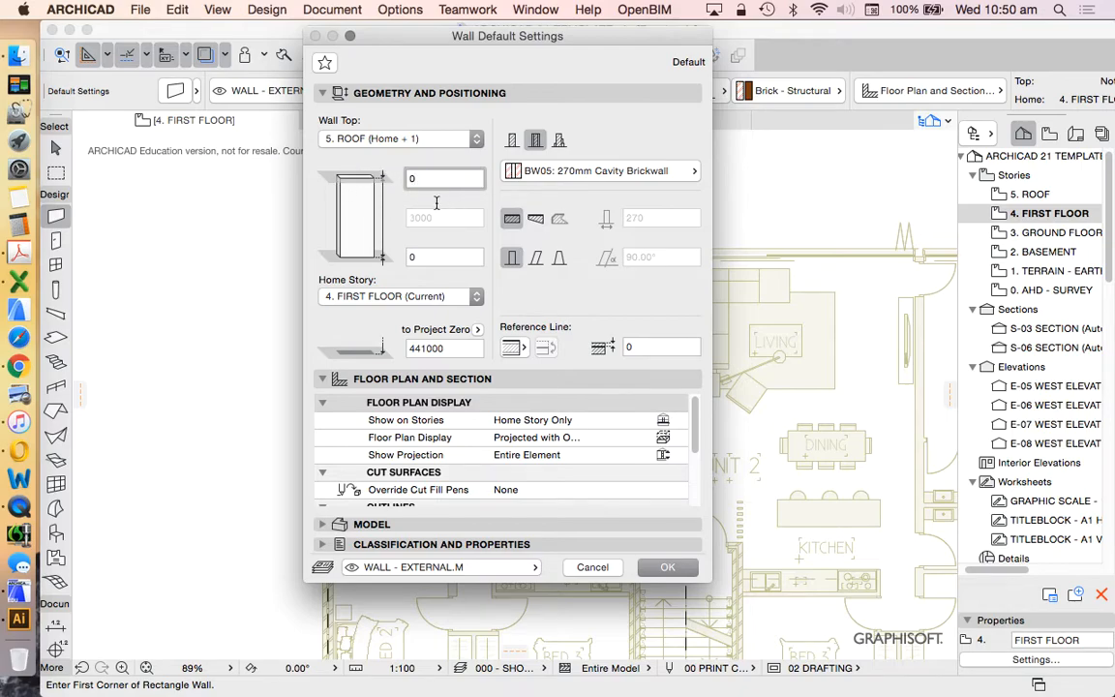
mouse_move(449, 217)
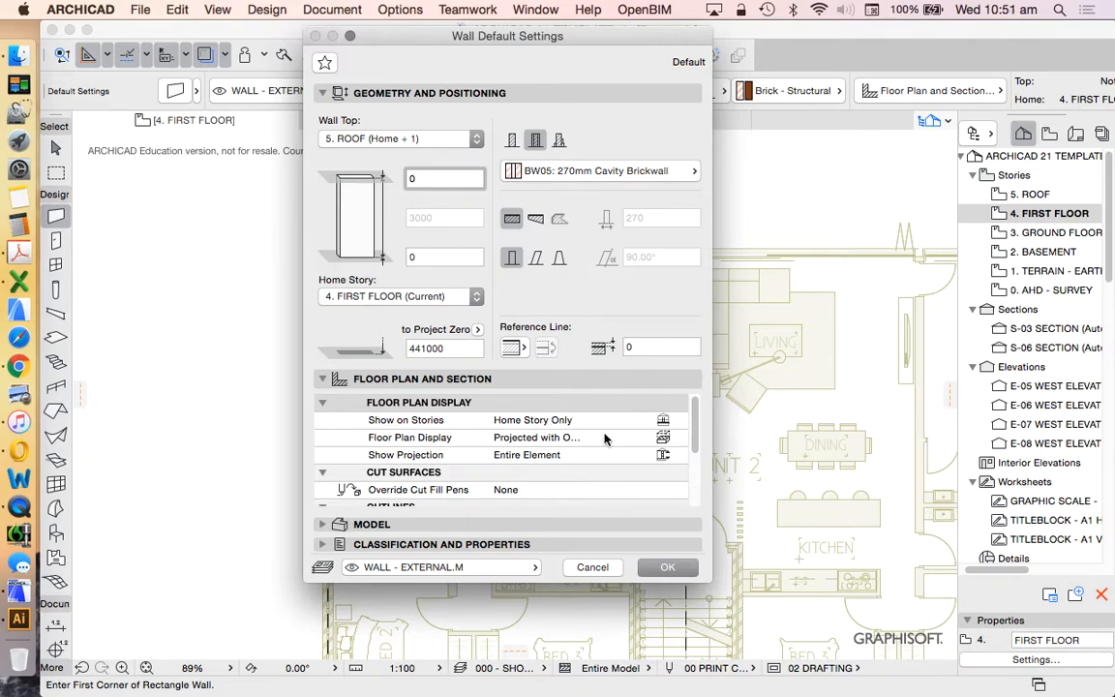
mouse_move(584, 422)
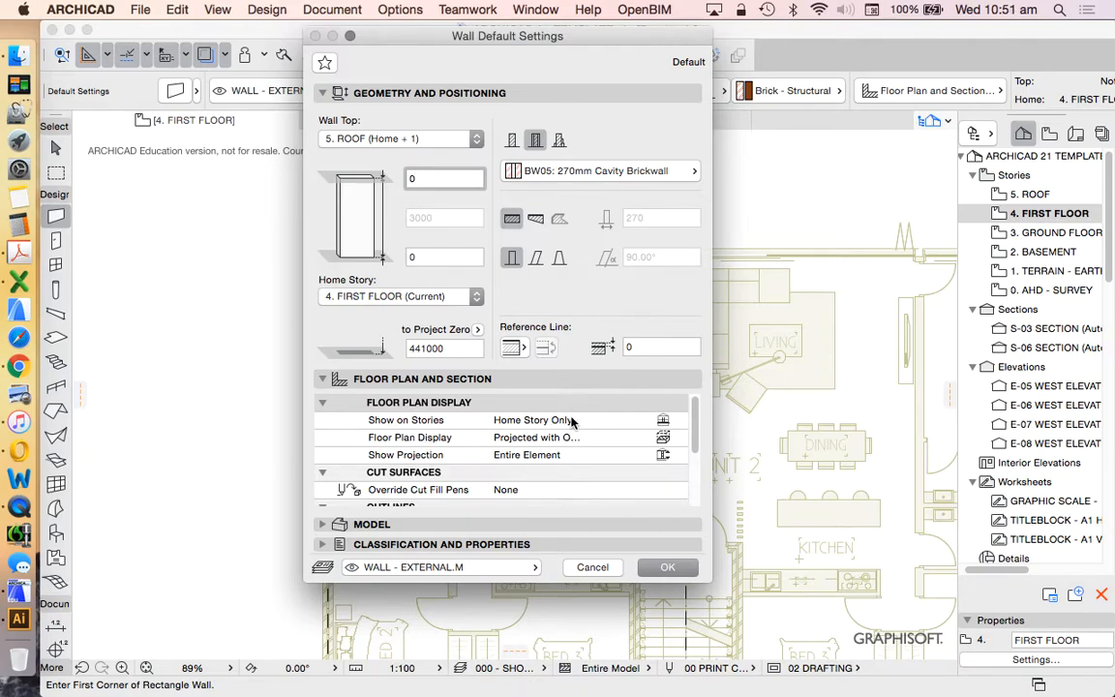
mouse_move(534, 217)
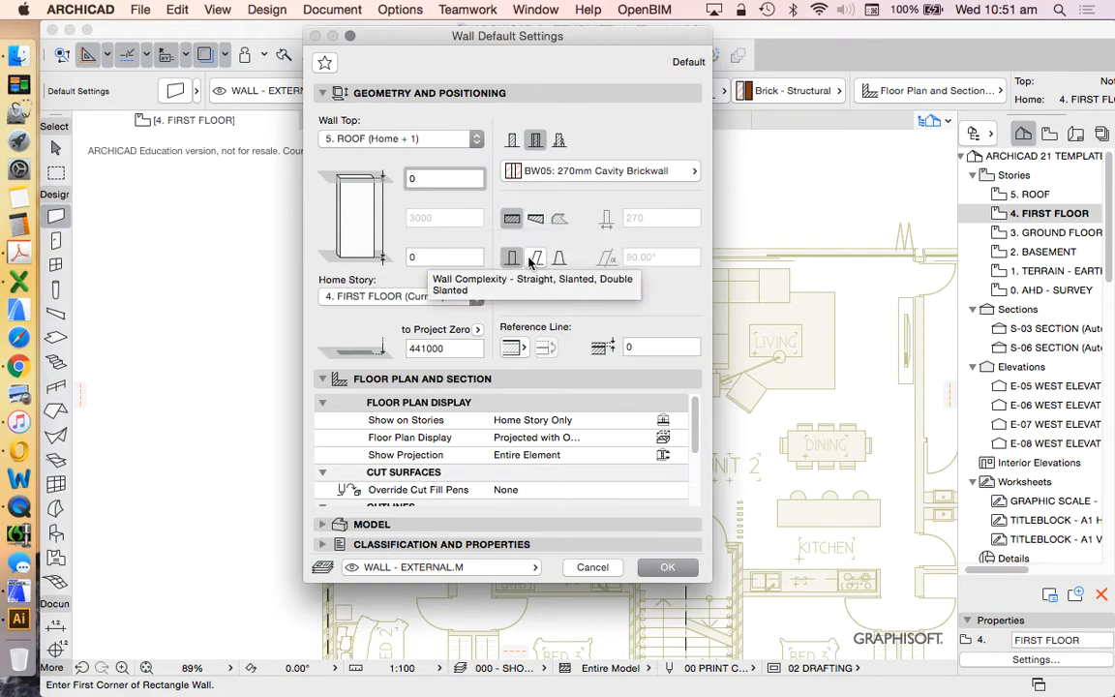
mouse_move(669, 377)
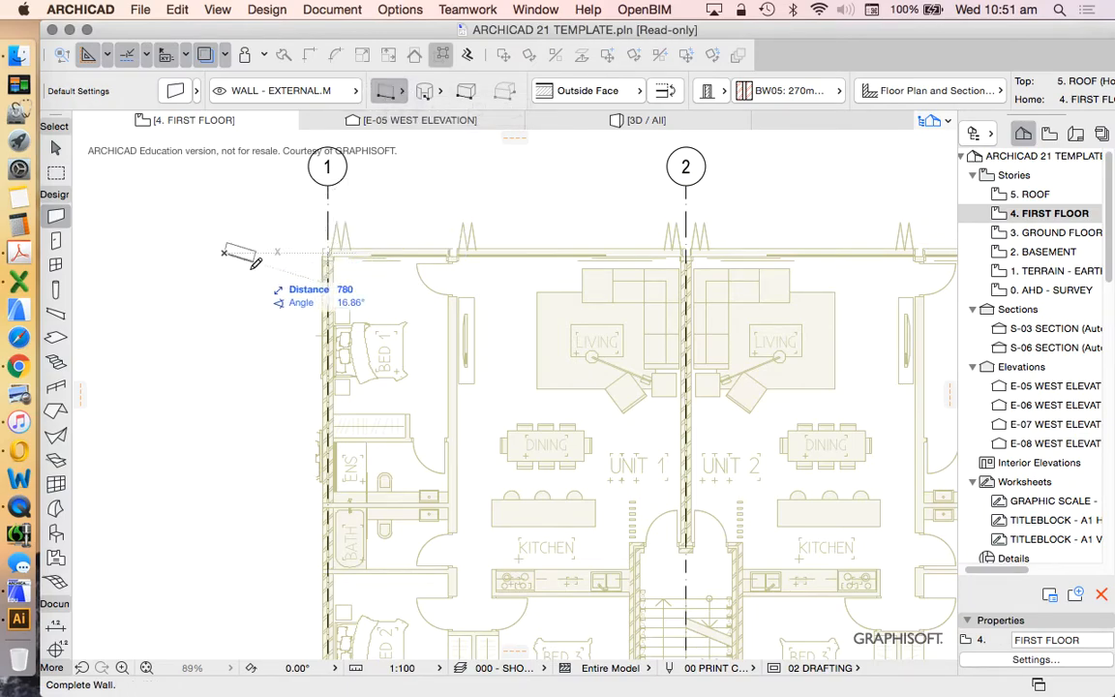
Draw the first cavity brick wall over the reference plan's upper-left portion
left_click_drag(224, 252, 405, 460)
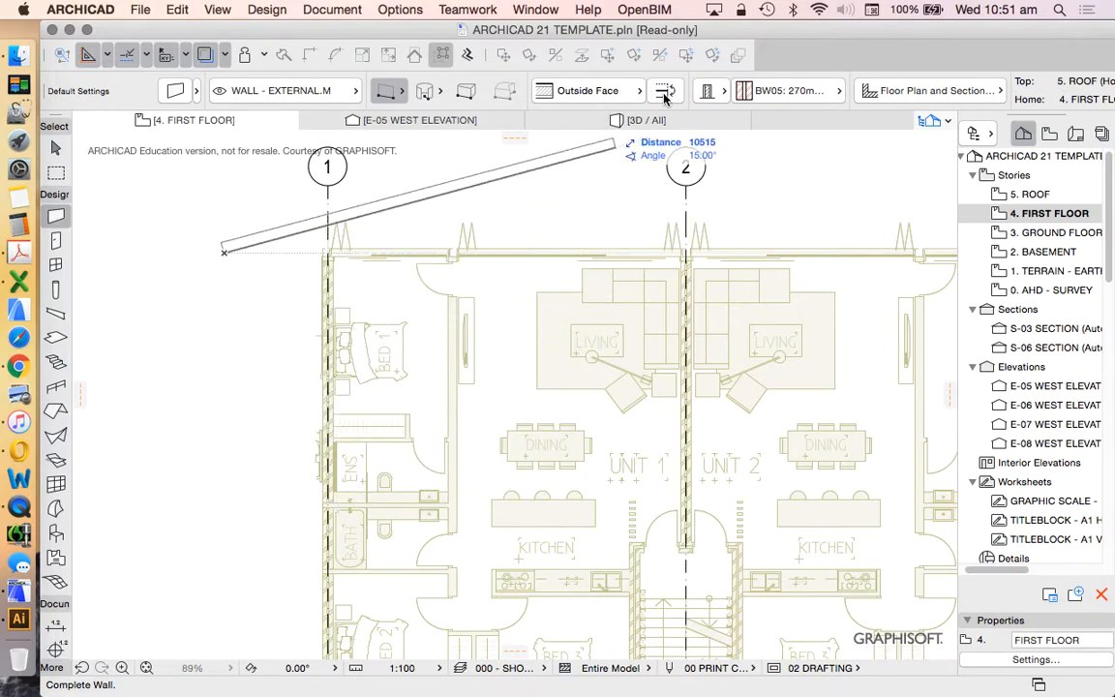
mouse_move(662, 91)
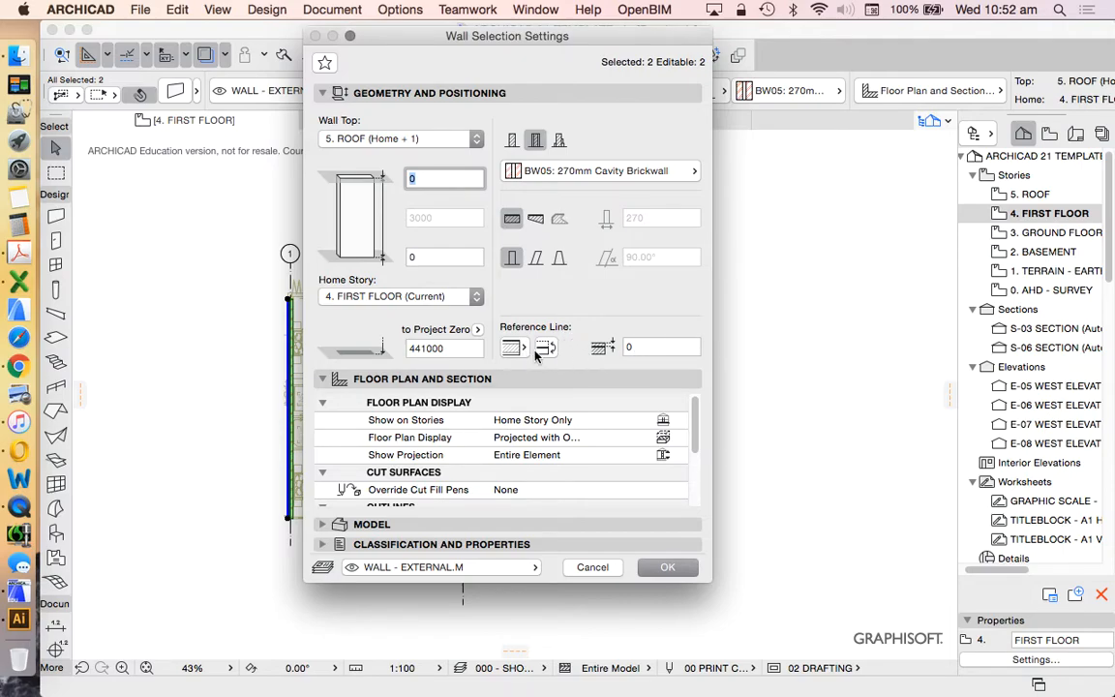
Set the selected walls' Reference Line to Center and apply the settings
left_click(509, 348)
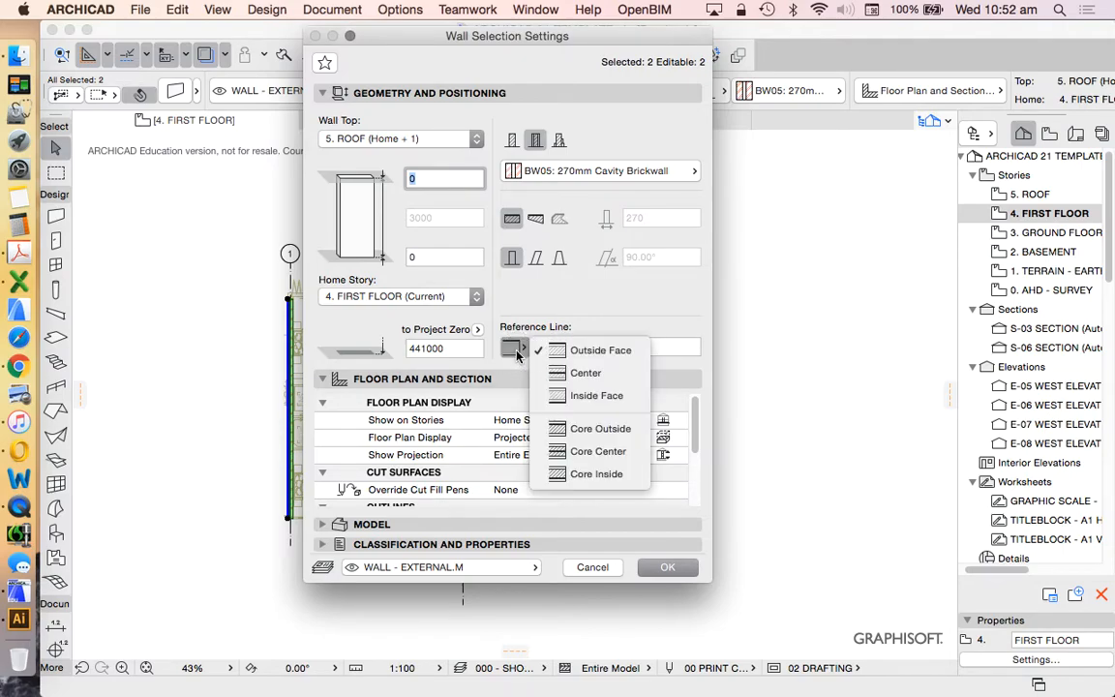
left_click(600, 350)
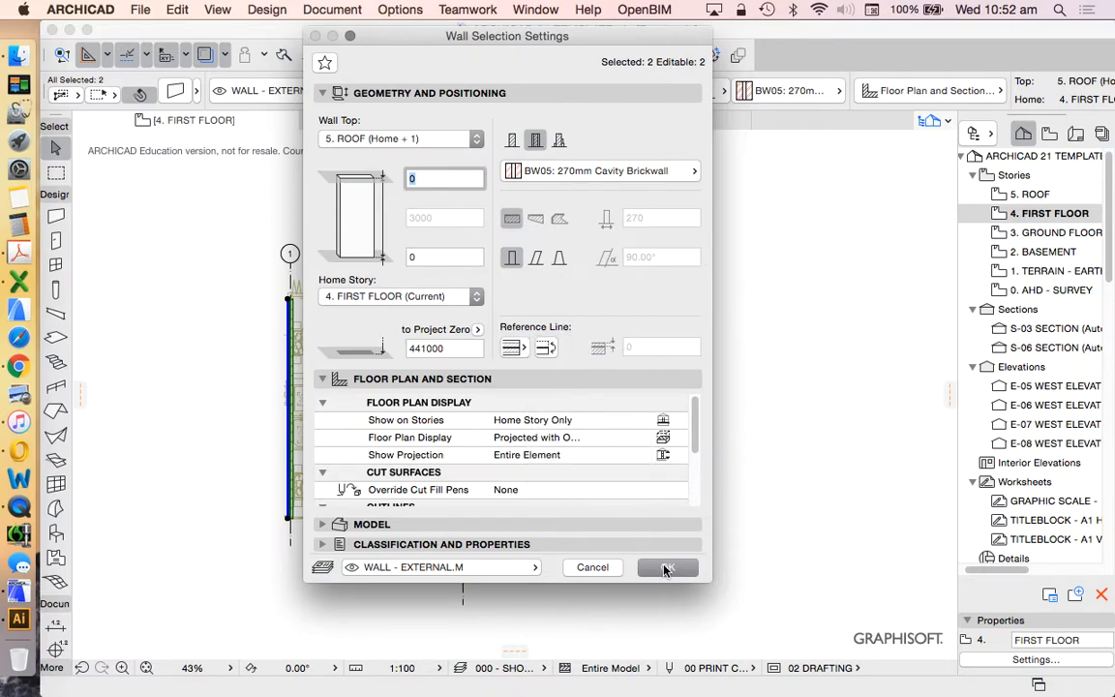
left_click(666, 567)
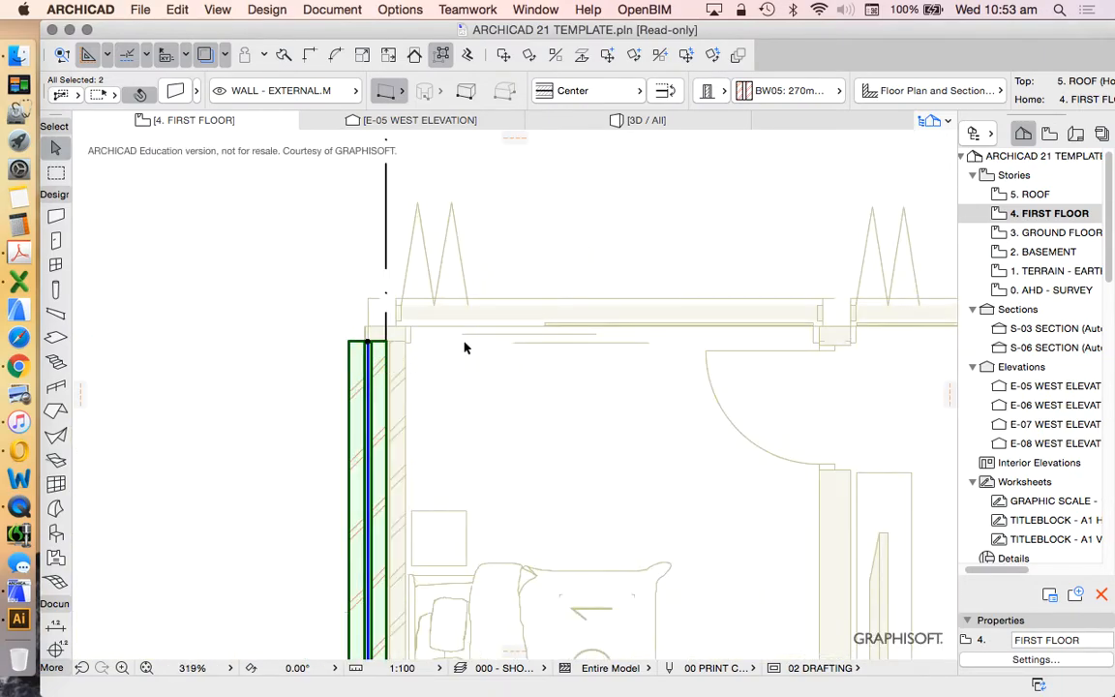
Turn on True Line Weight from the plan's context menu
right_click(464, 348)
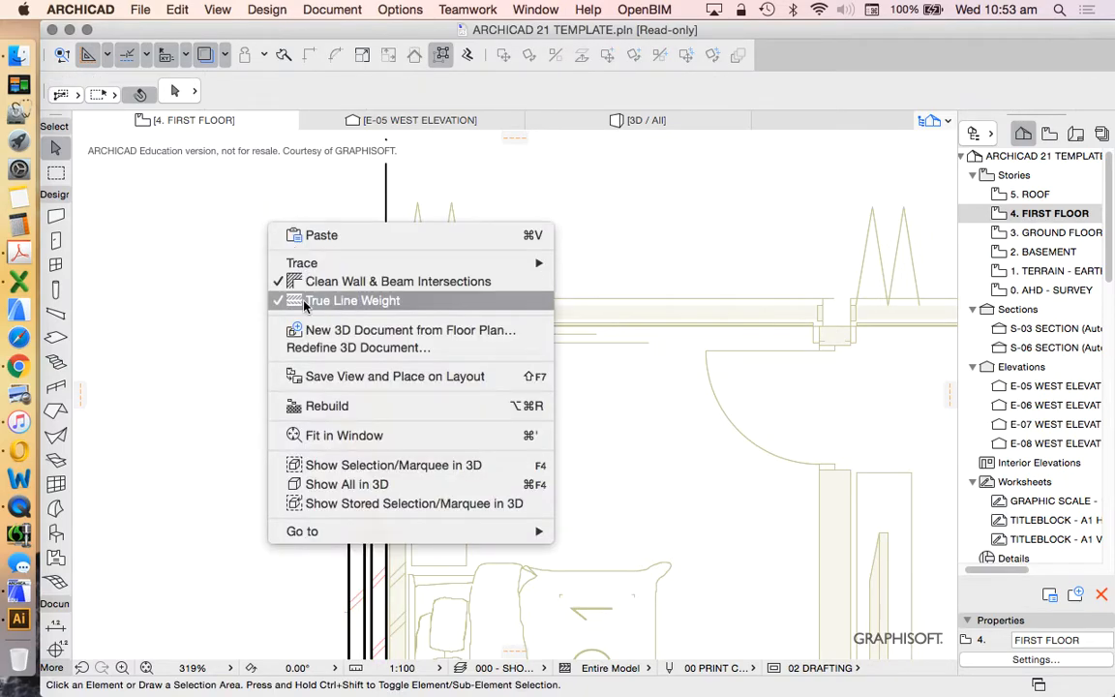
left_click(352, 300)
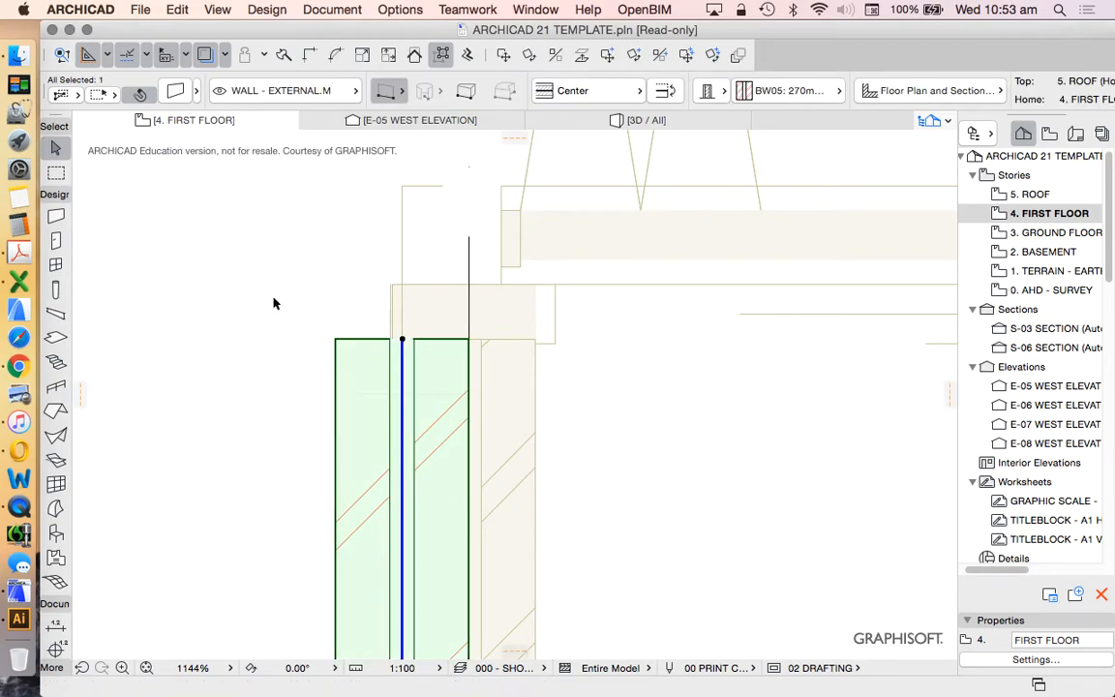
mouse_move(403, 379)
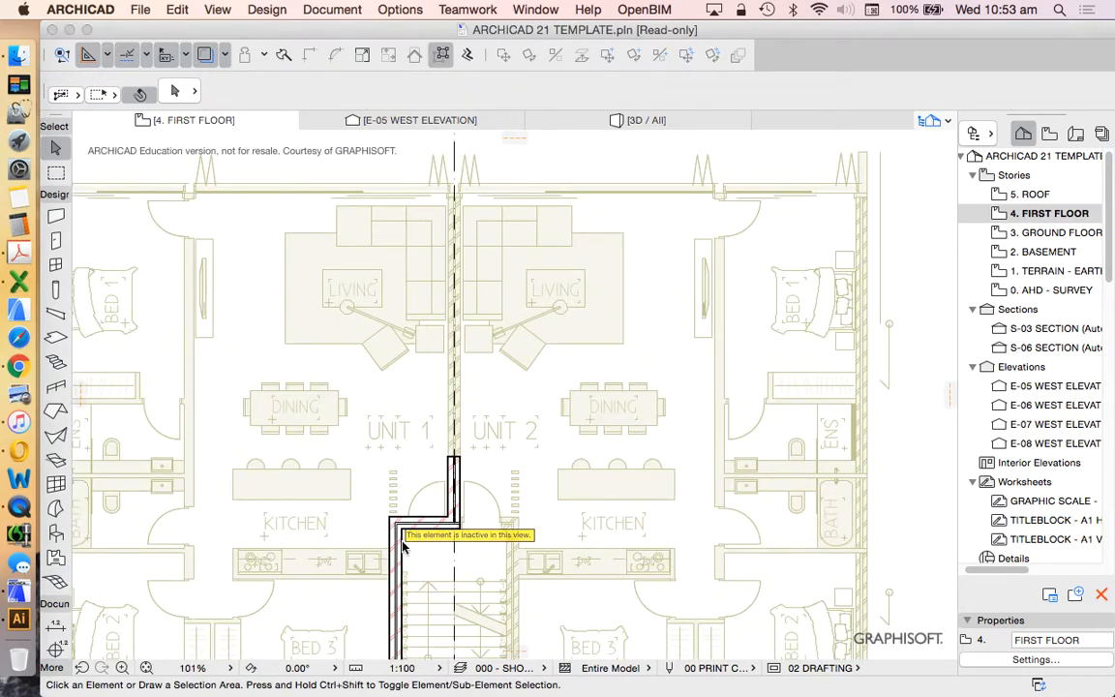
mouse_move(404, 550)
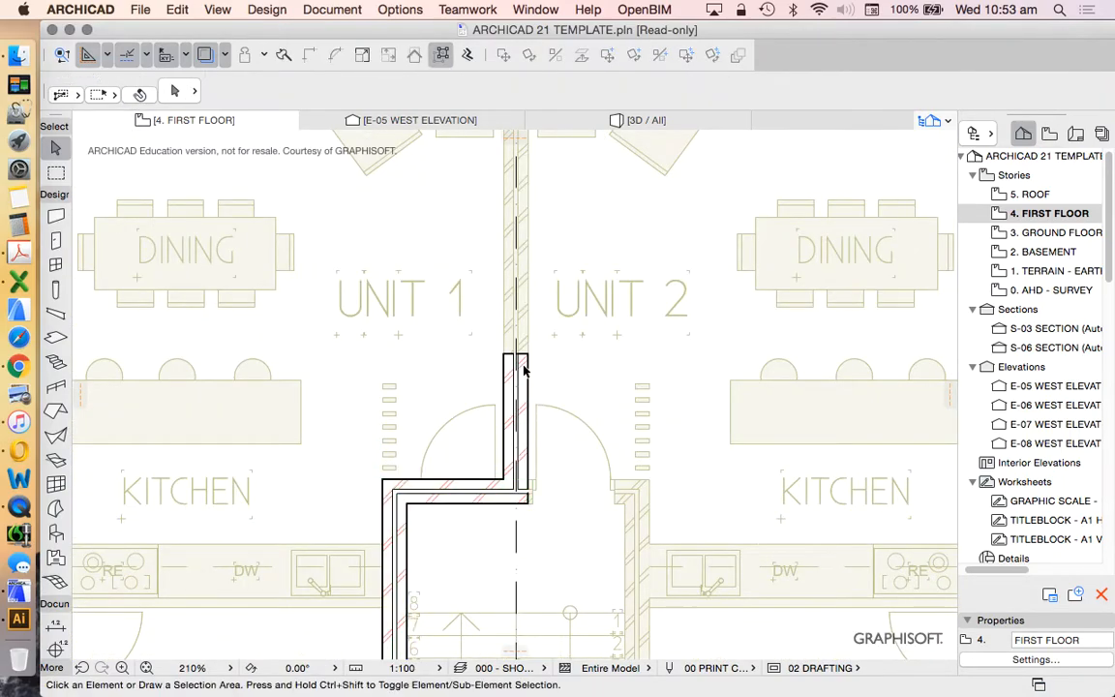
Continue the party wall from the stair corner toward the lower edge of the plan
left_click(515, 368)
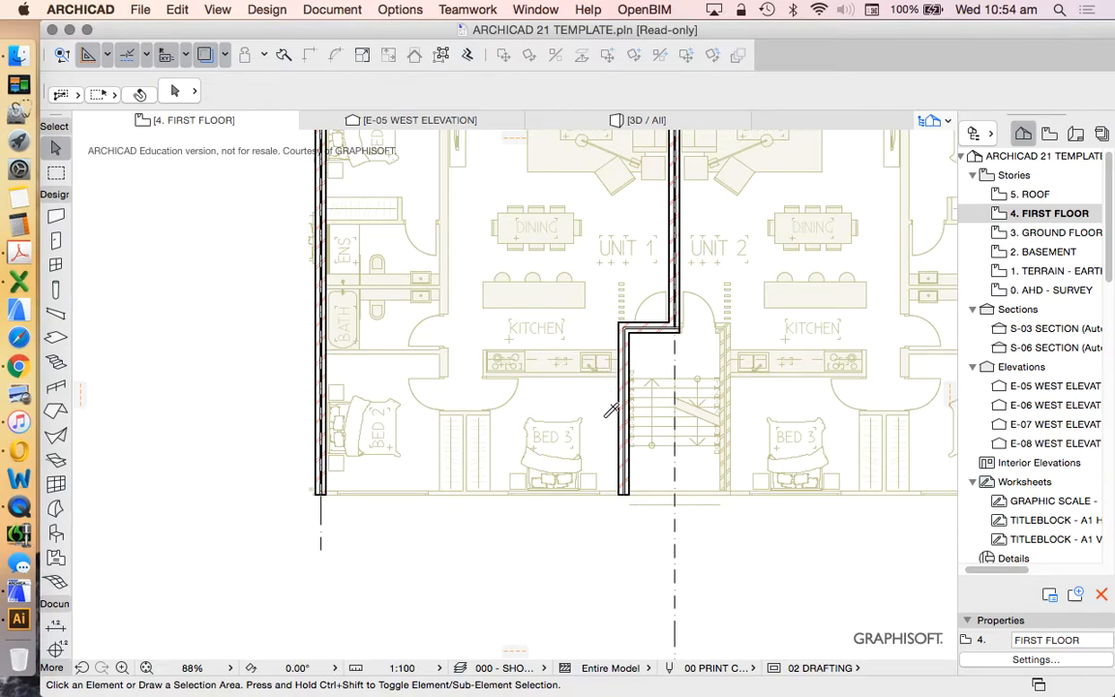
mouse_move(612, 446)
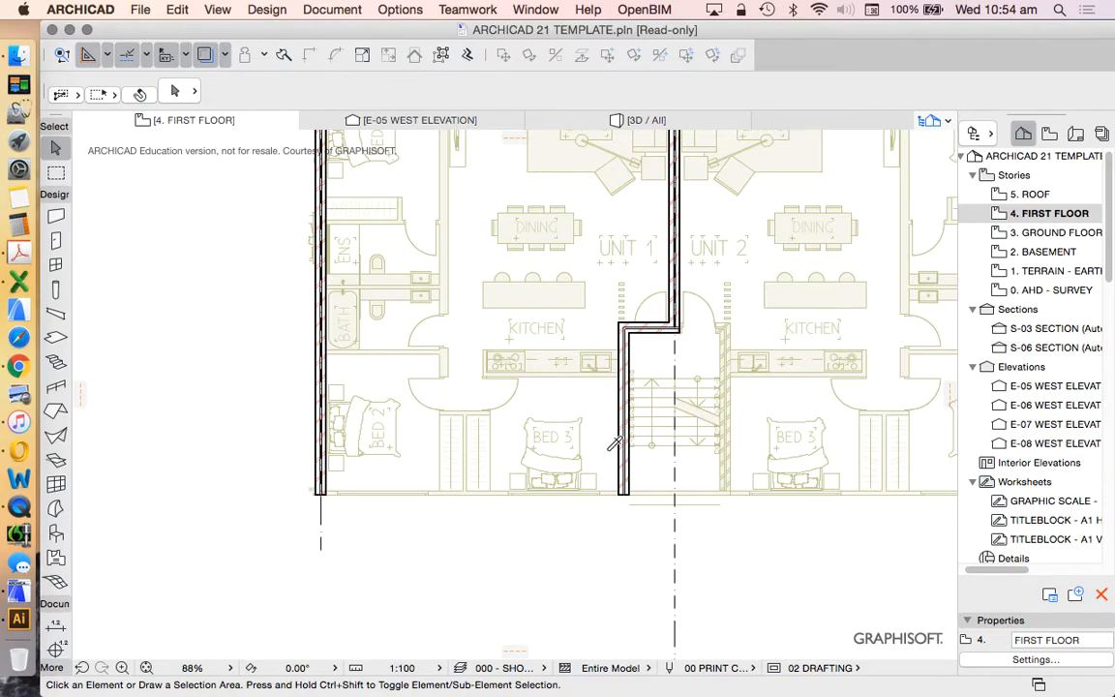
mouse_move(622, 507)
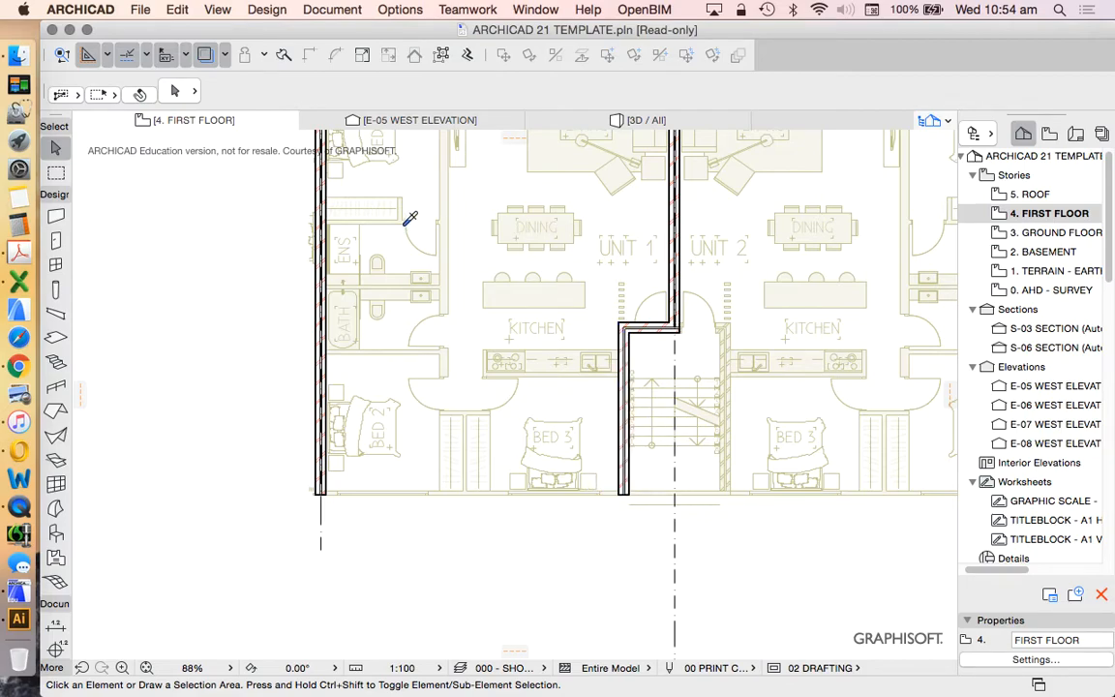
mouse_move(641, 307)
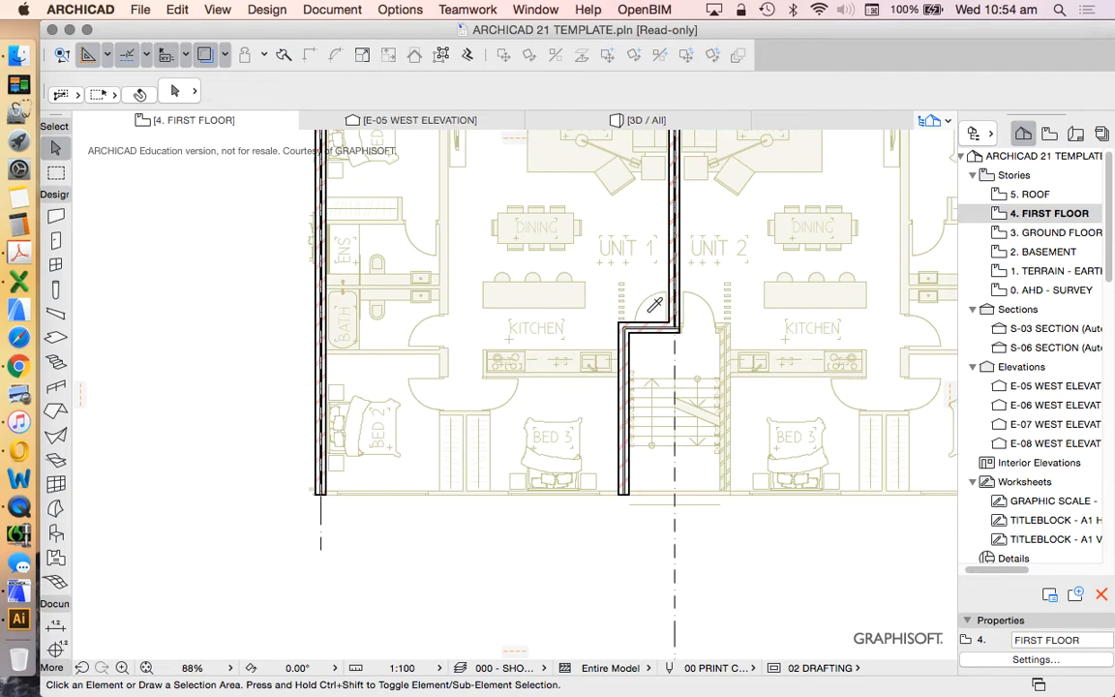
left_click(656, 325)
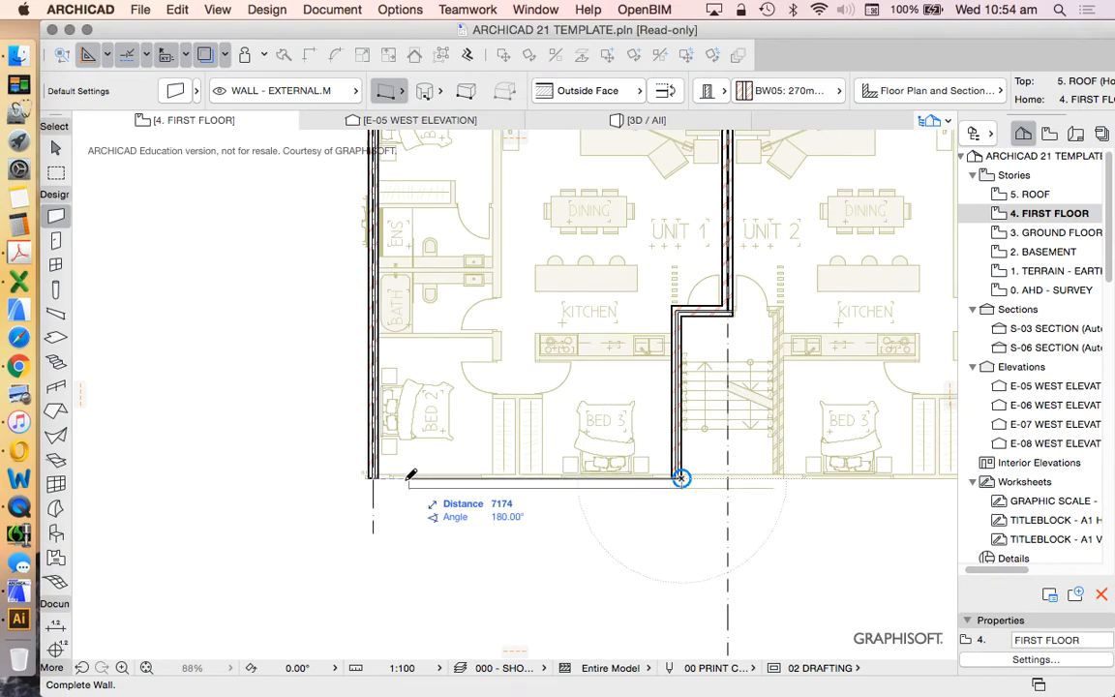
mouse_move(658, 274)
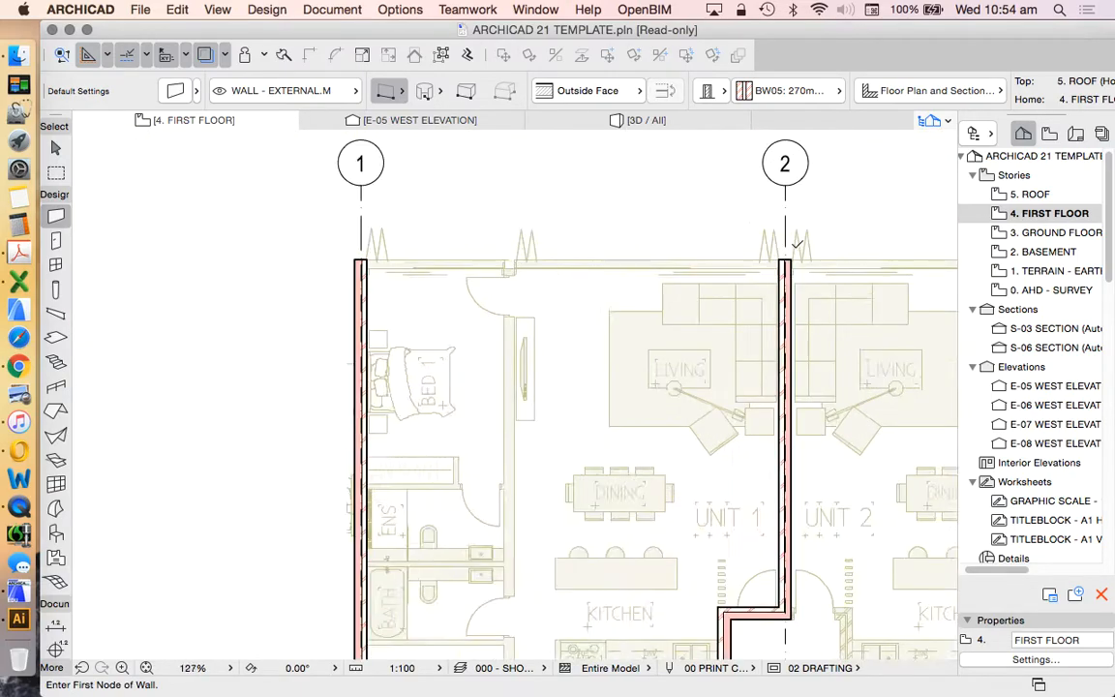
Scroll the plan down to reach Unit 1's bottom, left and top walls
scroll("down", 3)
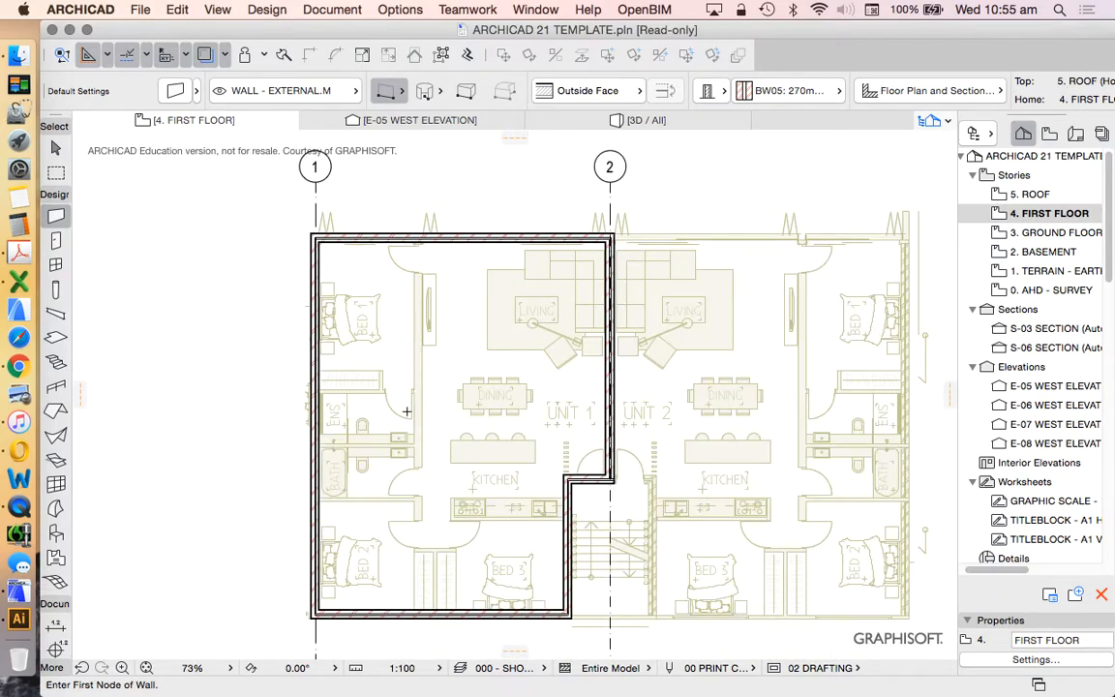
scroll("down", 3)
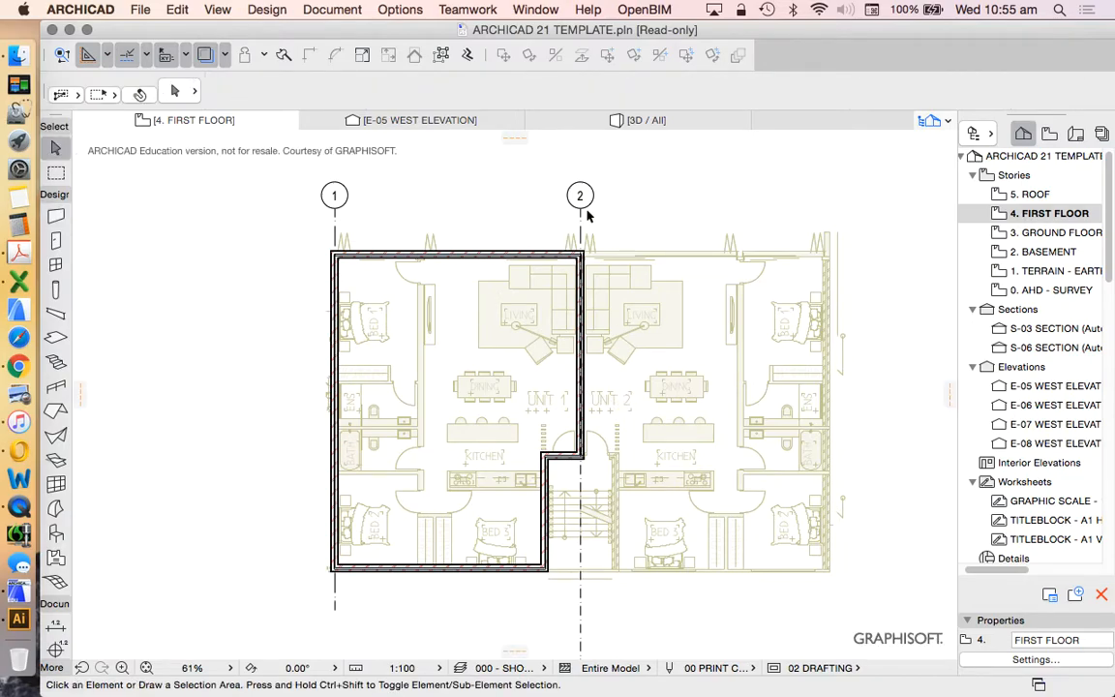
mouse_move(575, 416)
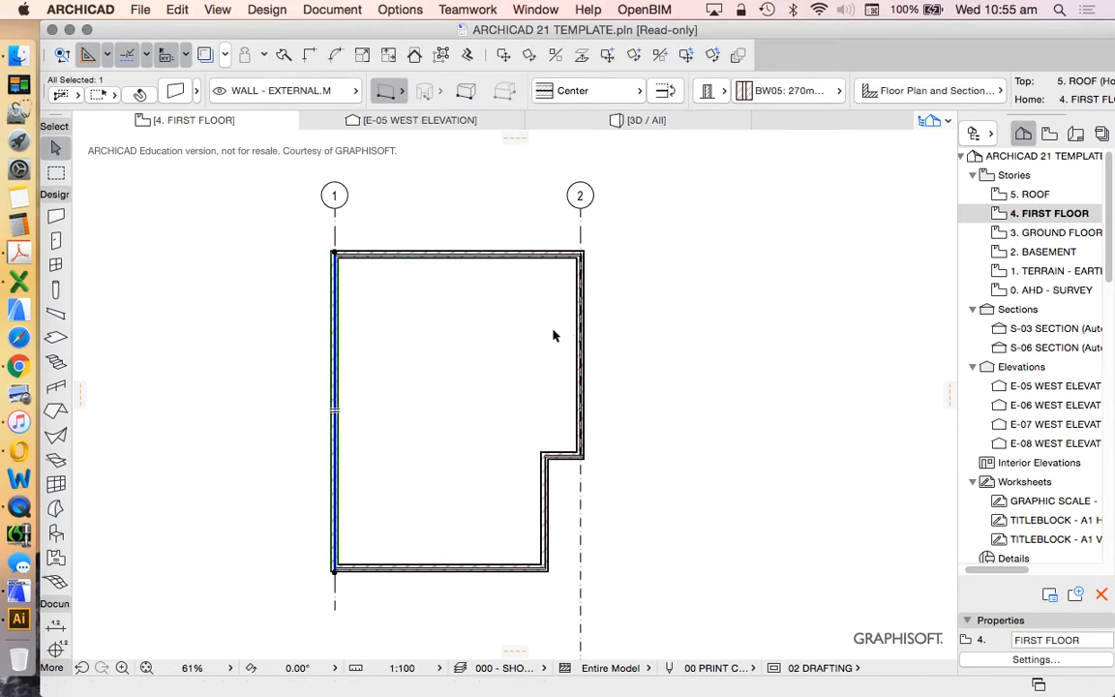
mouse_move(329, 221)
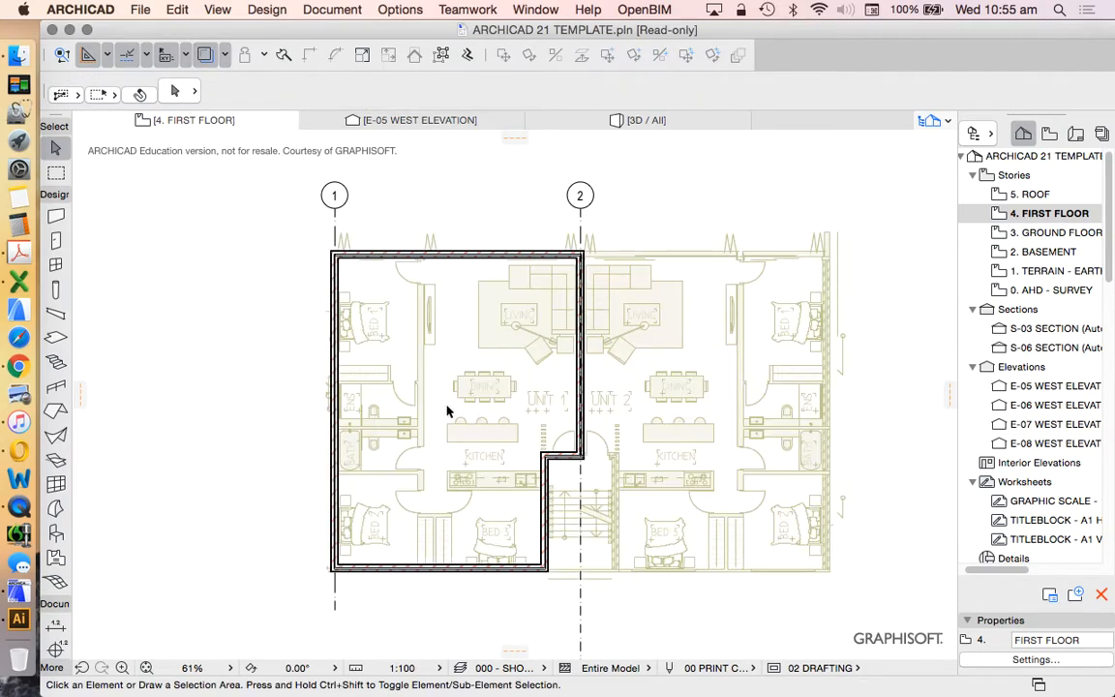
mouse_move(467, 422)
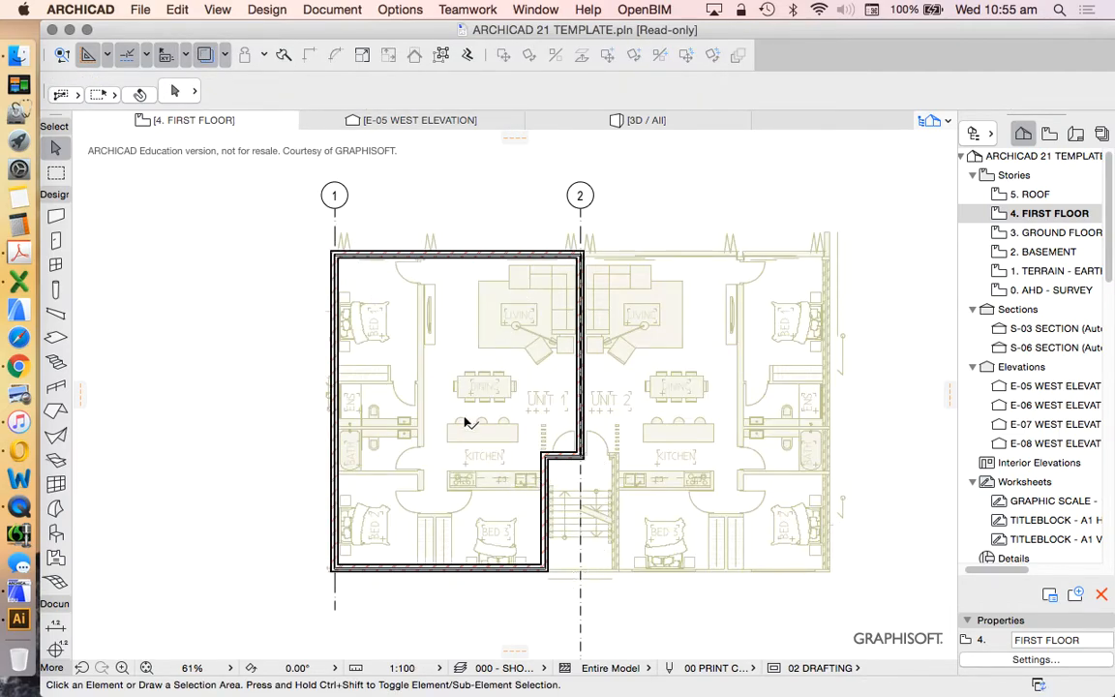
mouse_move(488, 211)
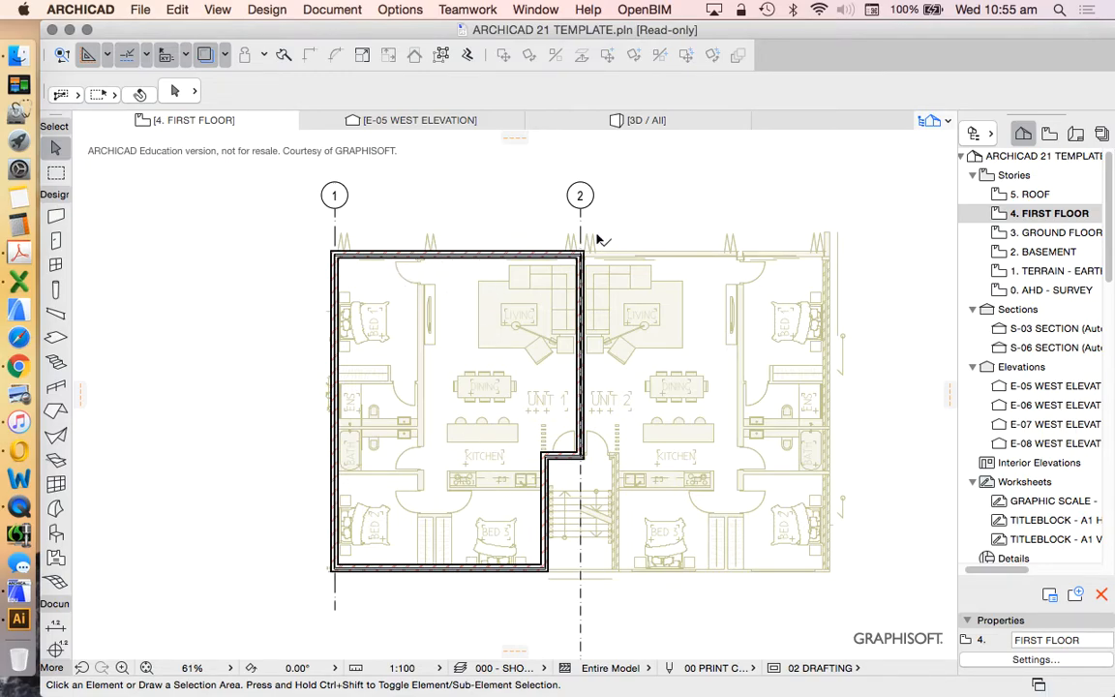
mouse_move(685, 577)
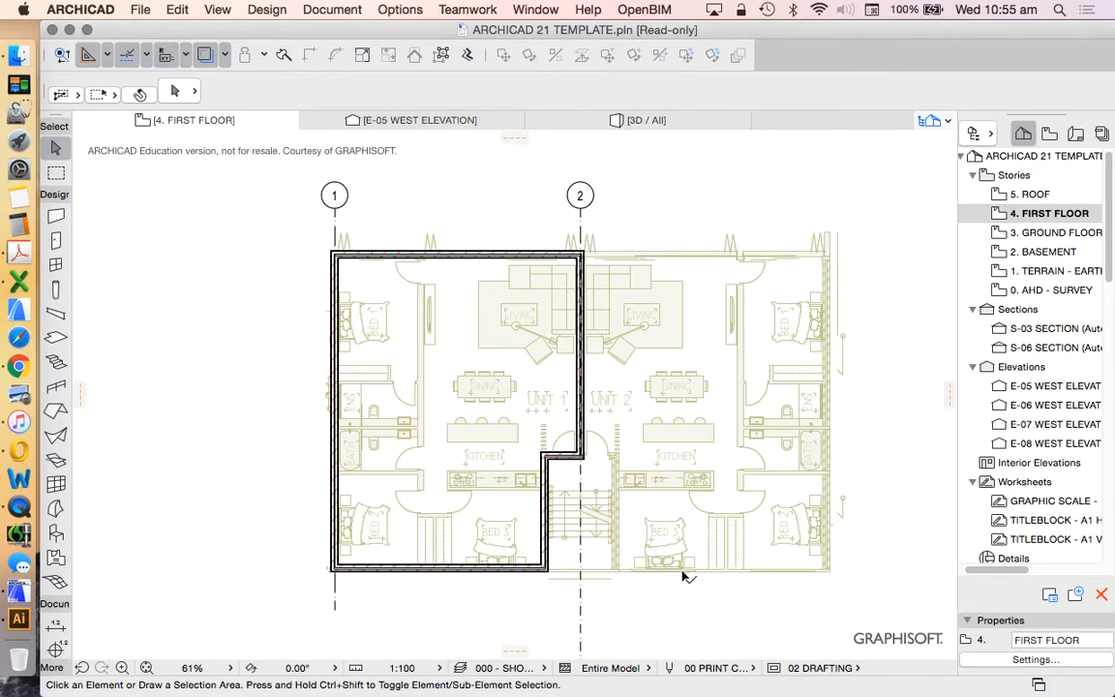
mouse_move(507, 267)
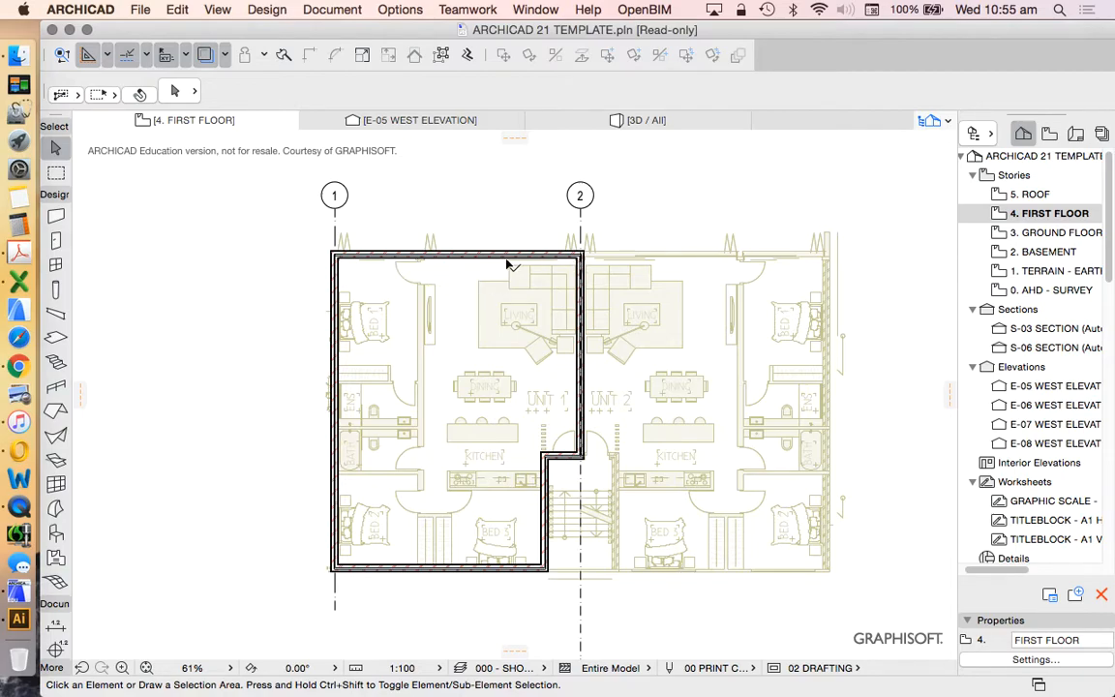
mouse_move(589, 261)
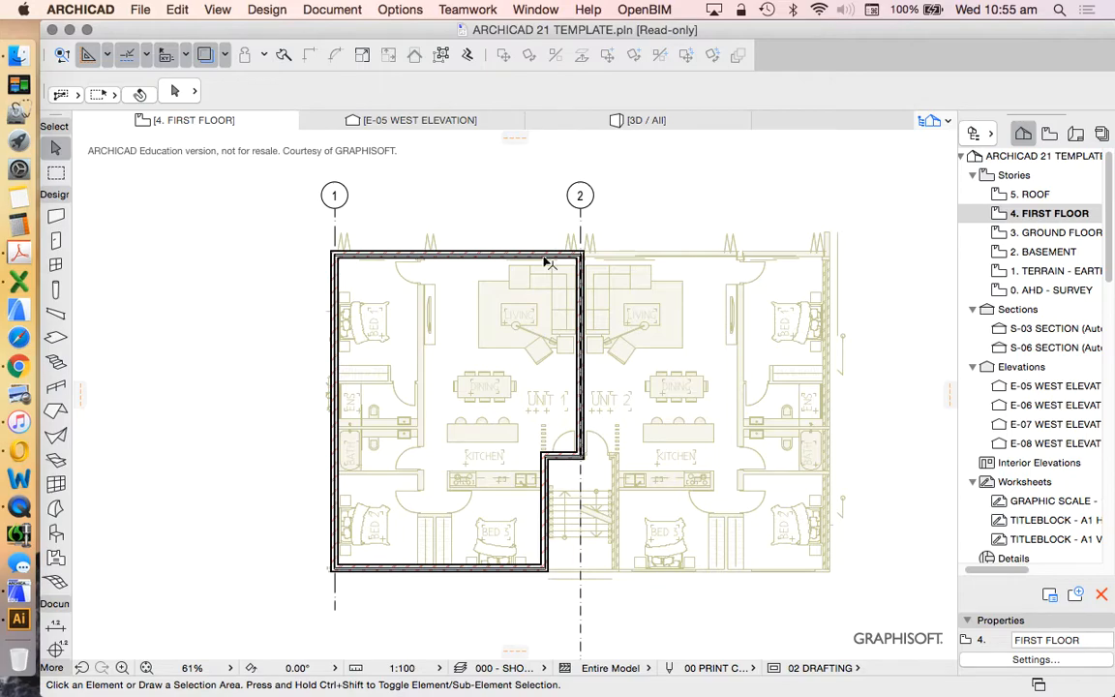
mouse_move(493, 259)
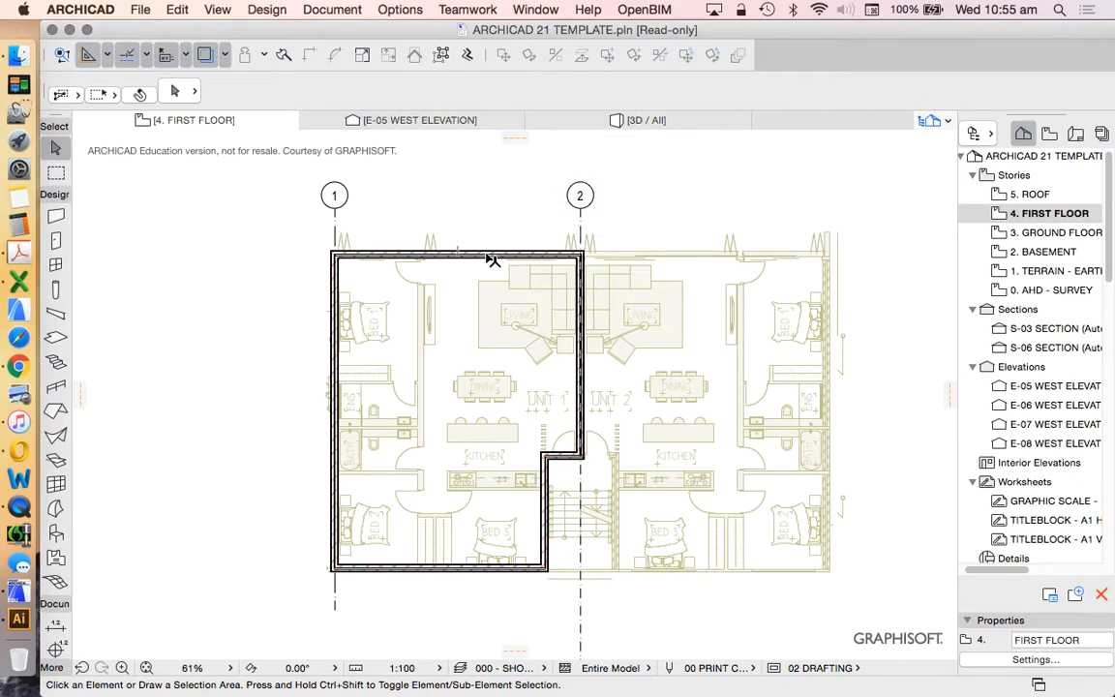
mouse_move(496, 267)
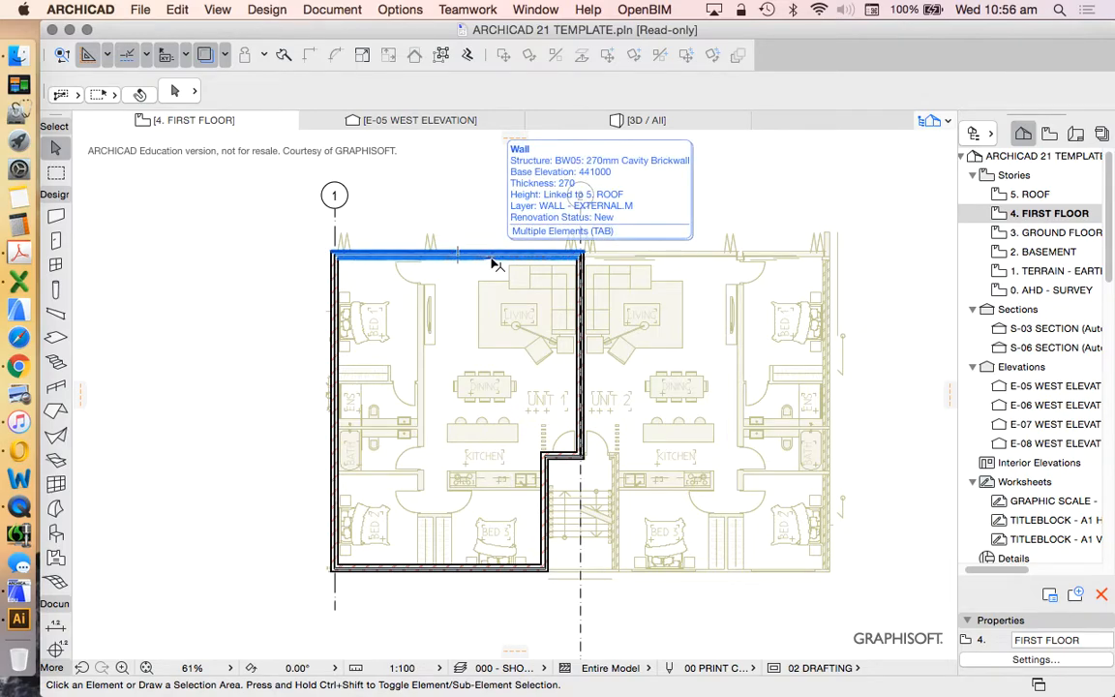
mouse_move(492, 134)
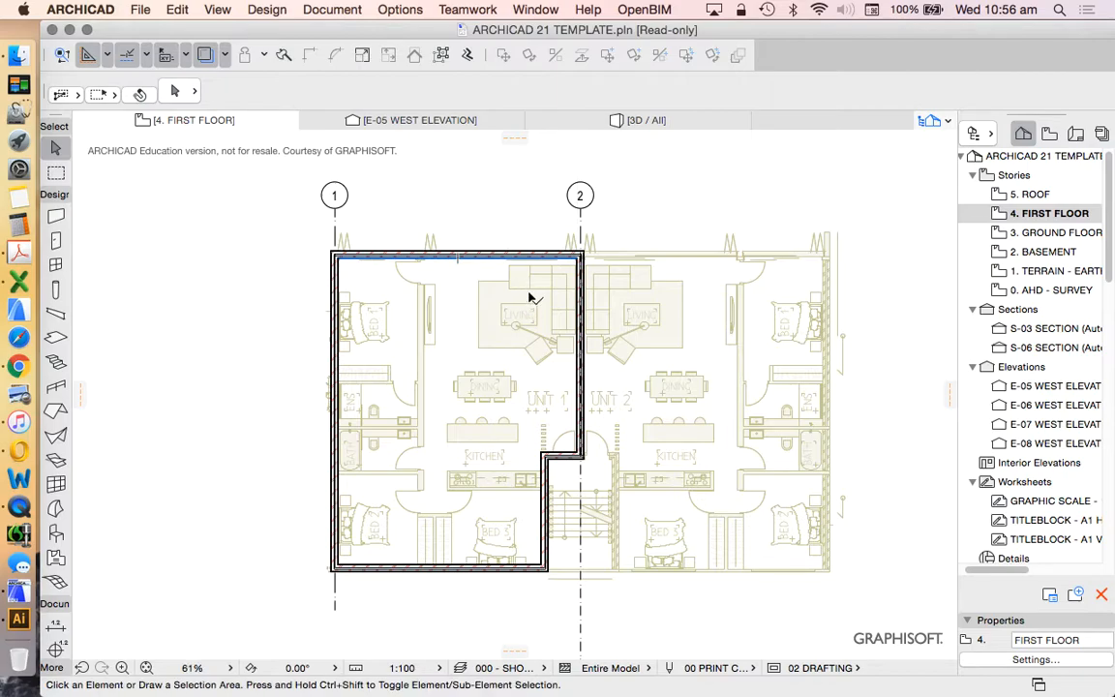
mouse_move(457, 416)
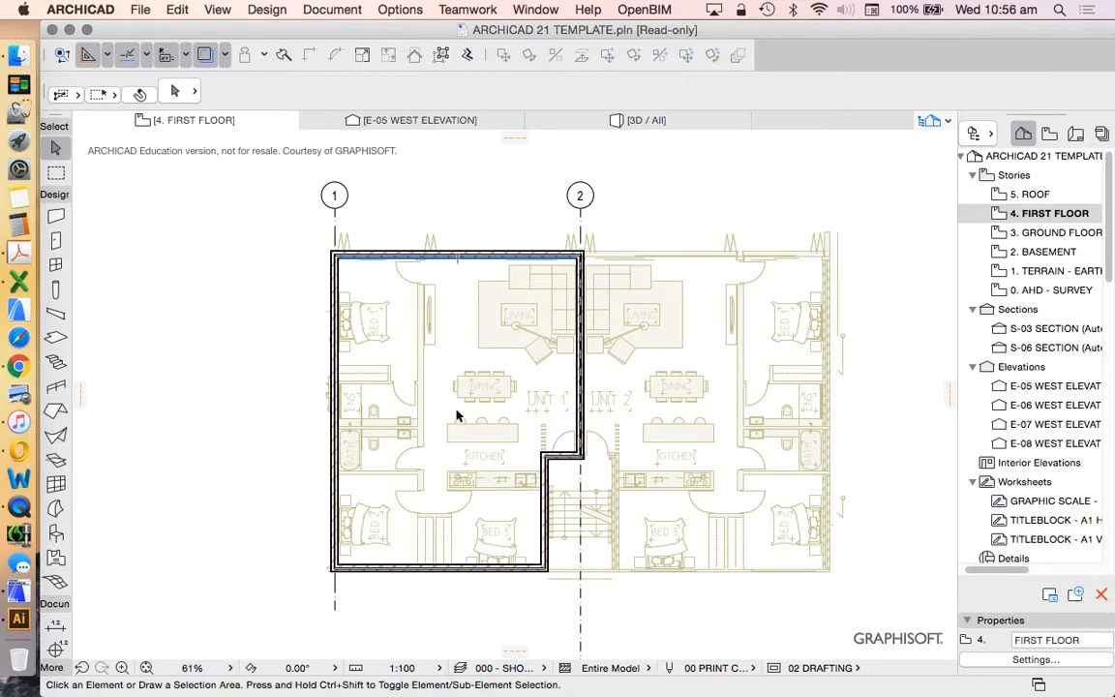